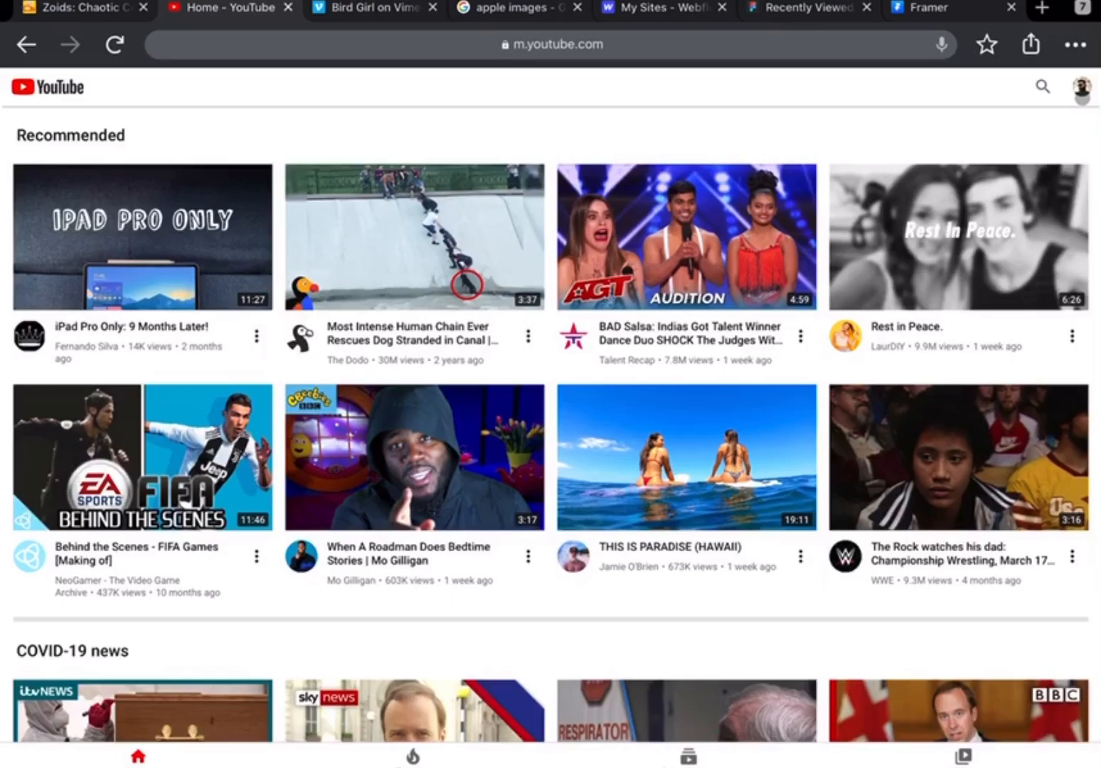
Visit the account's channel, return Home, and open the 'DO NOT USE NO COPYRIGHT MUSIC WATCH NOW' video
click(1081, 87)
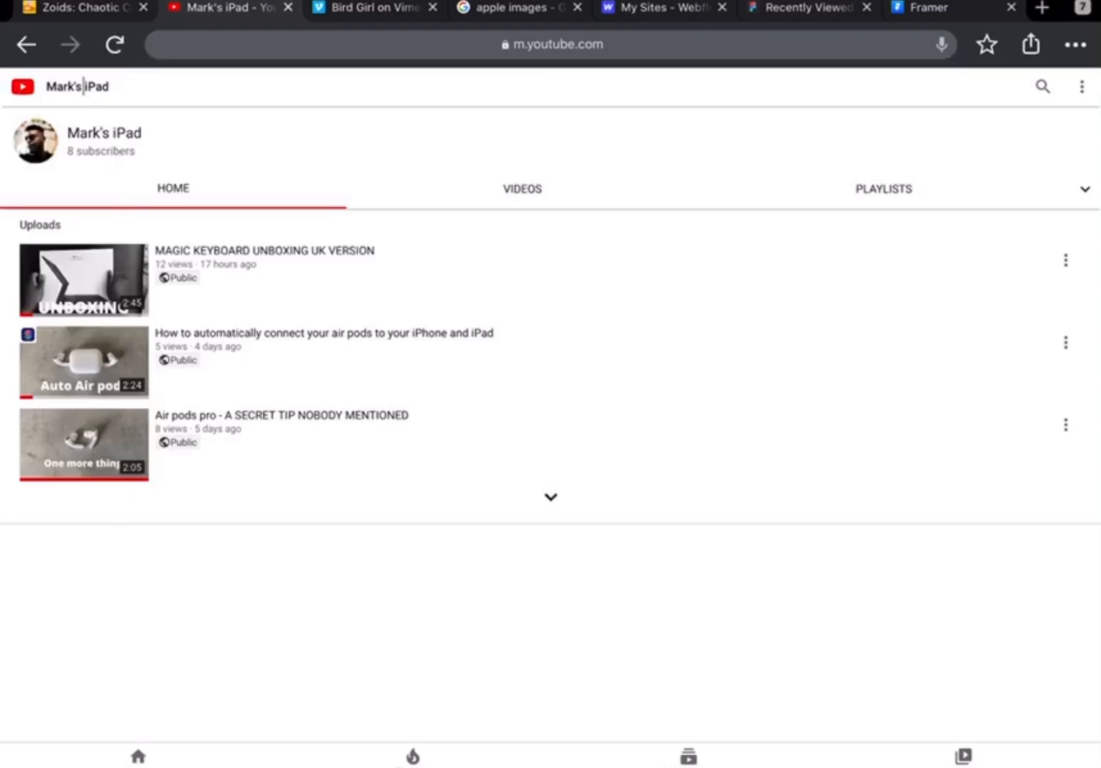
click(137, 754)
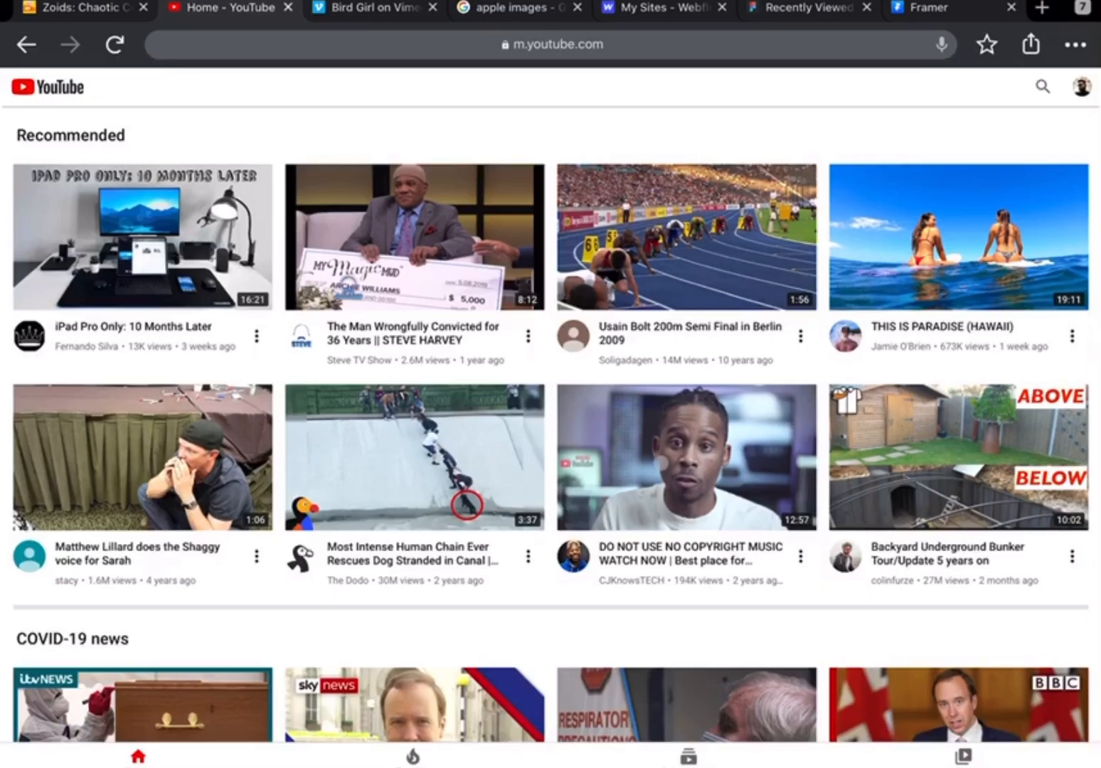
click(685, 455)
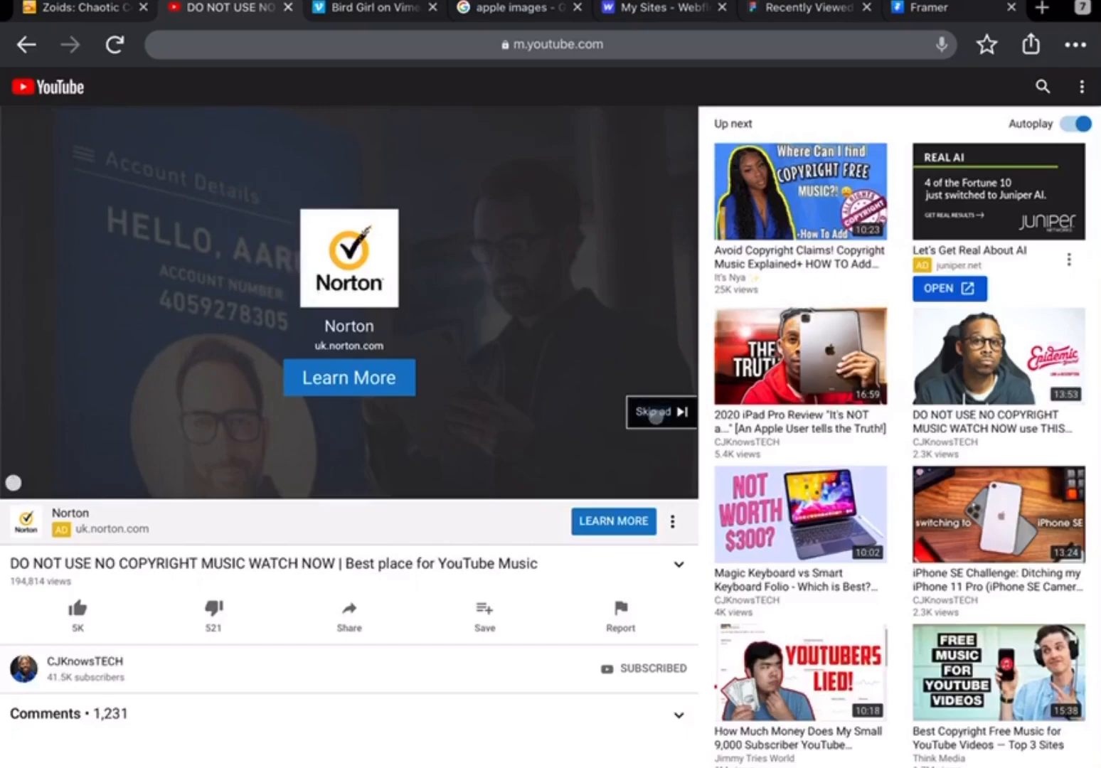
Skip the Norton ad and let the no-copyright music video play, toggling its player controls
click(659, 412)
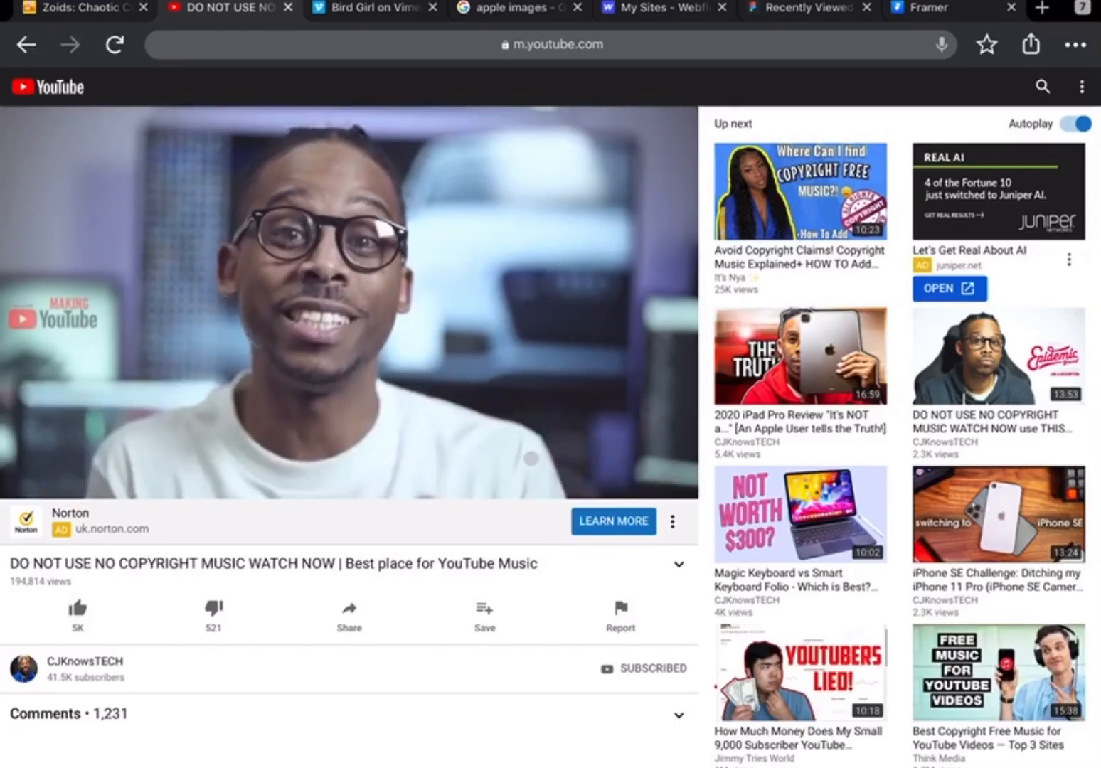
click(349, 306)
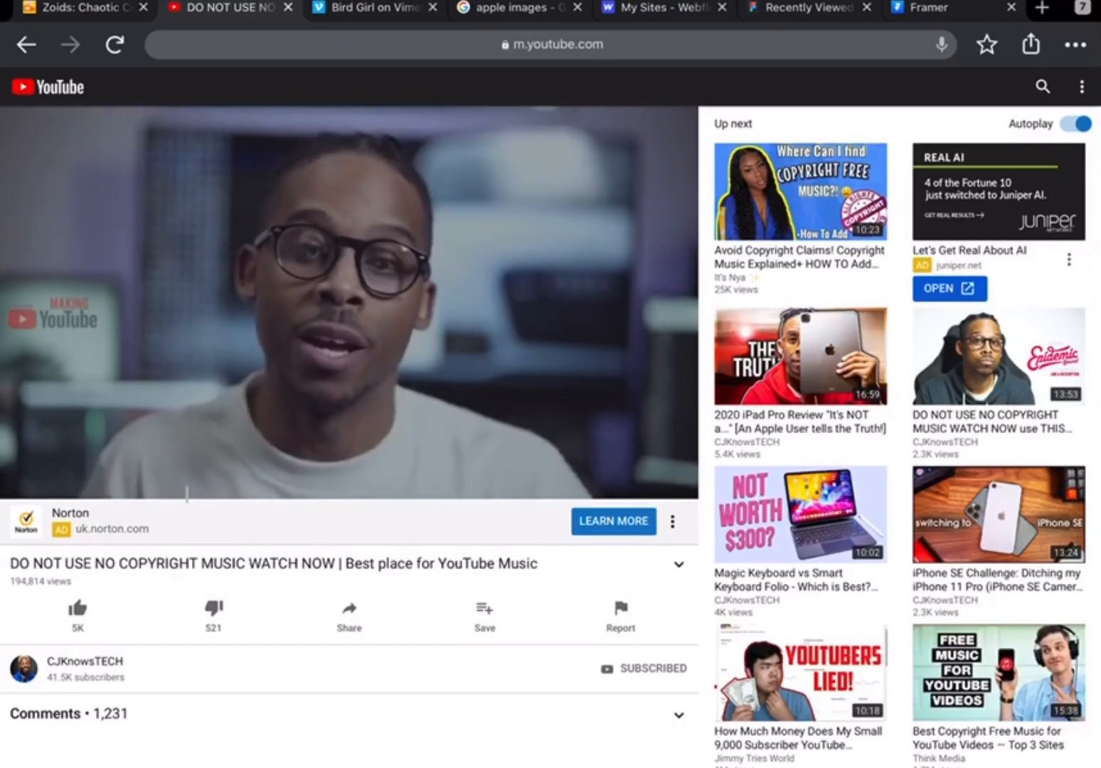
click(349, 299)
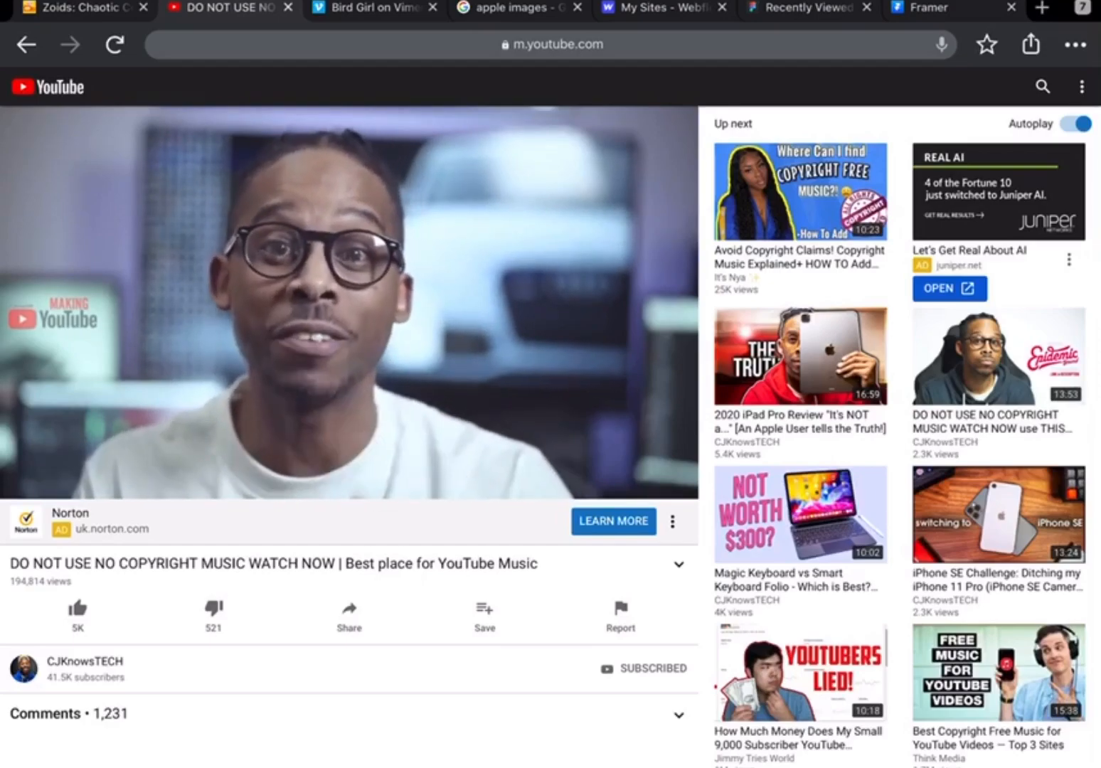
click(347, 306)
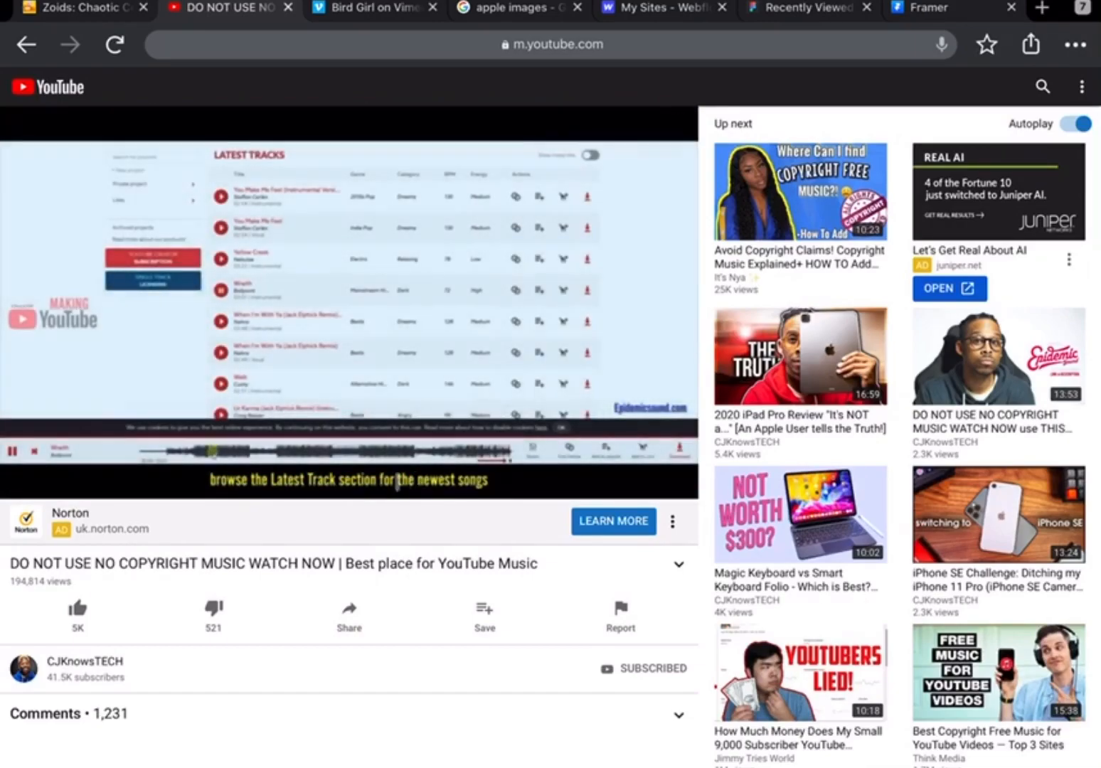
click(349, 299)
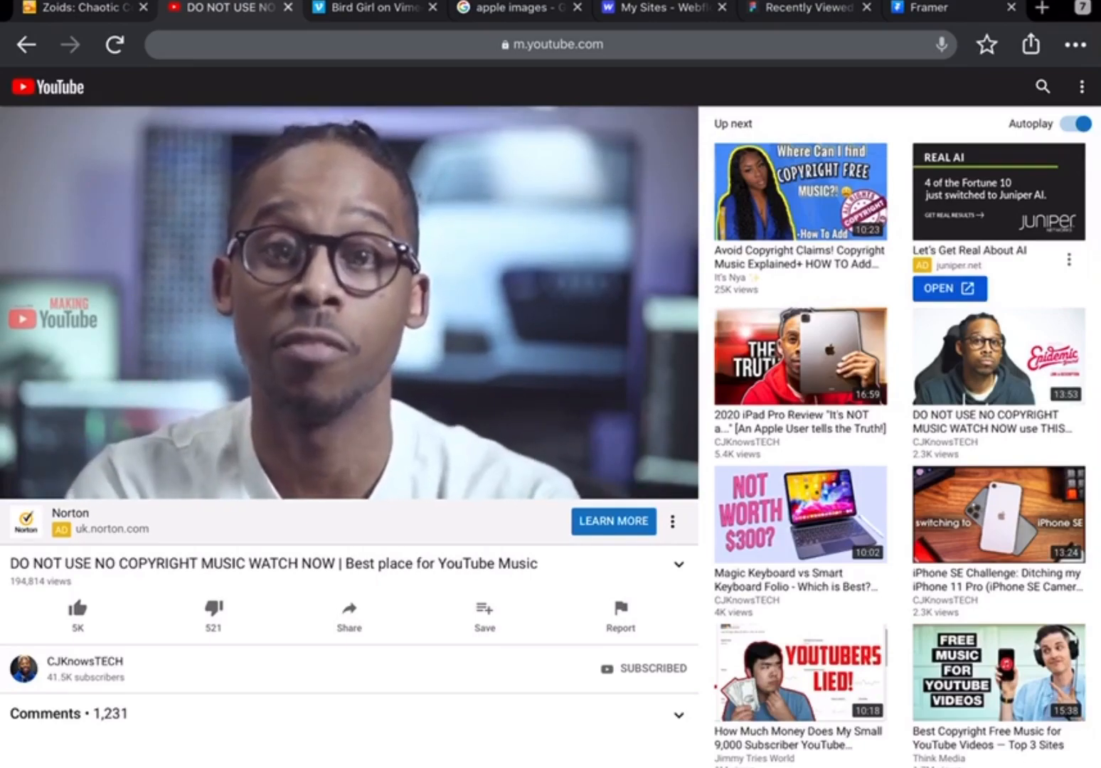
click(349, 303)
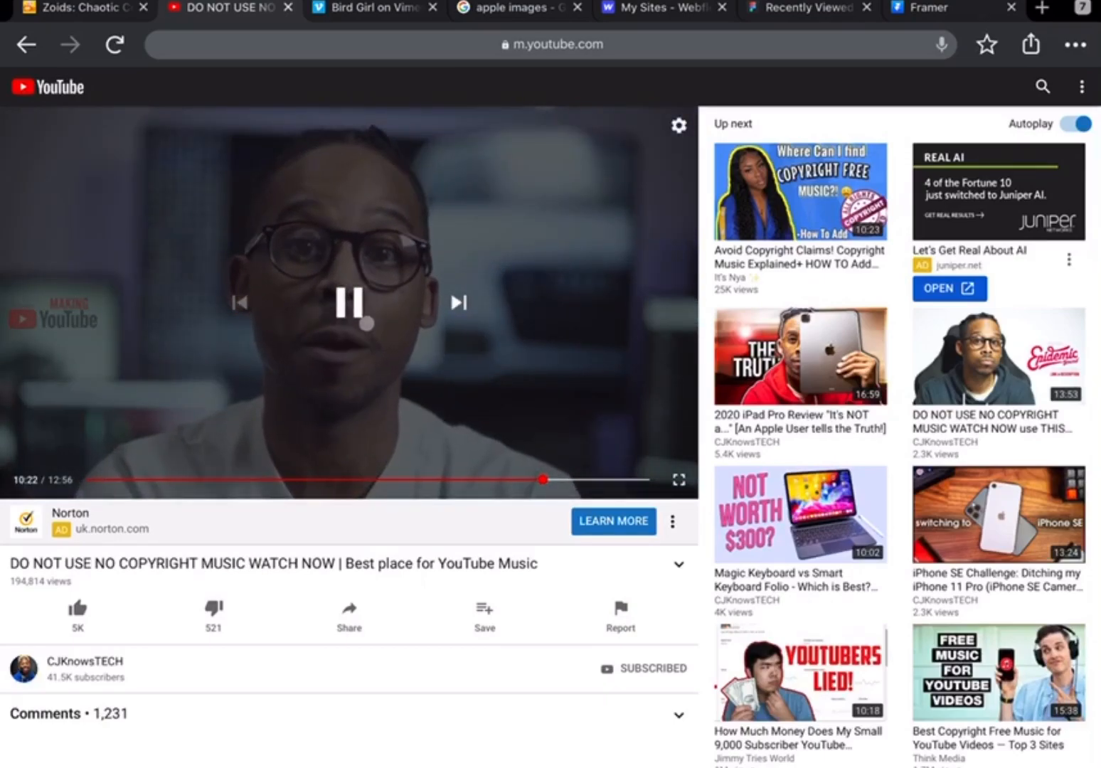
click(349, 303)
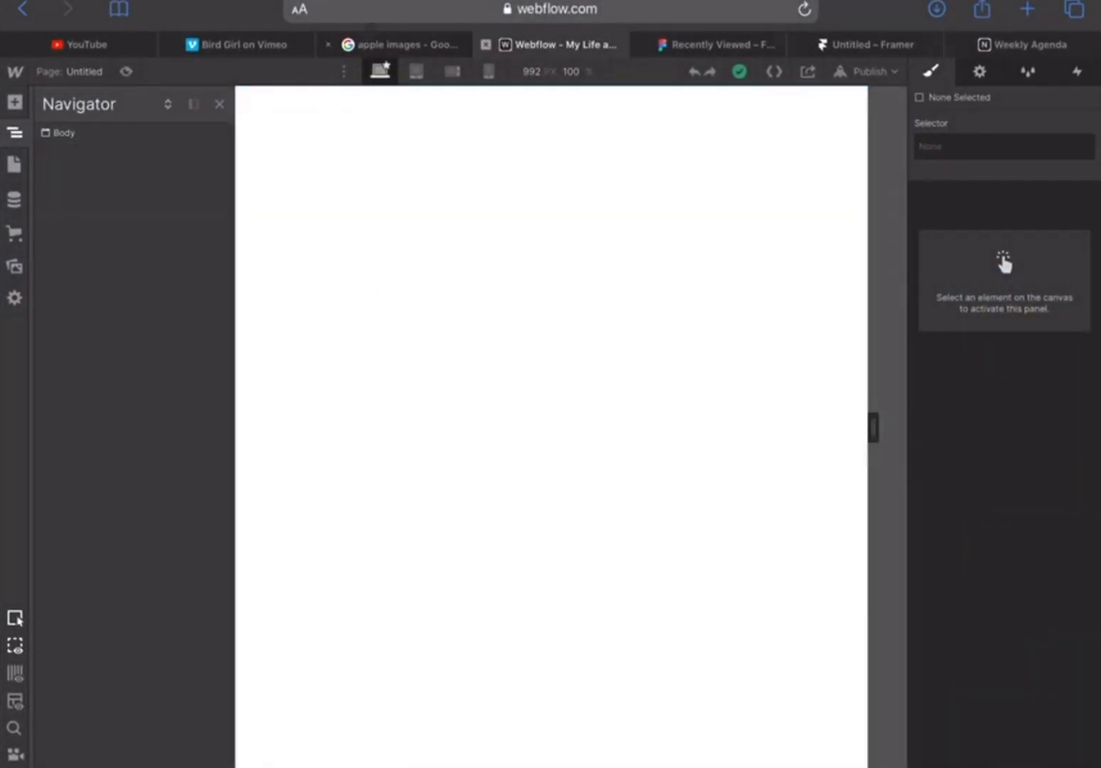
Switch to the YouTube tab in Safari and show the signed-in account's menu
click(78, 44)
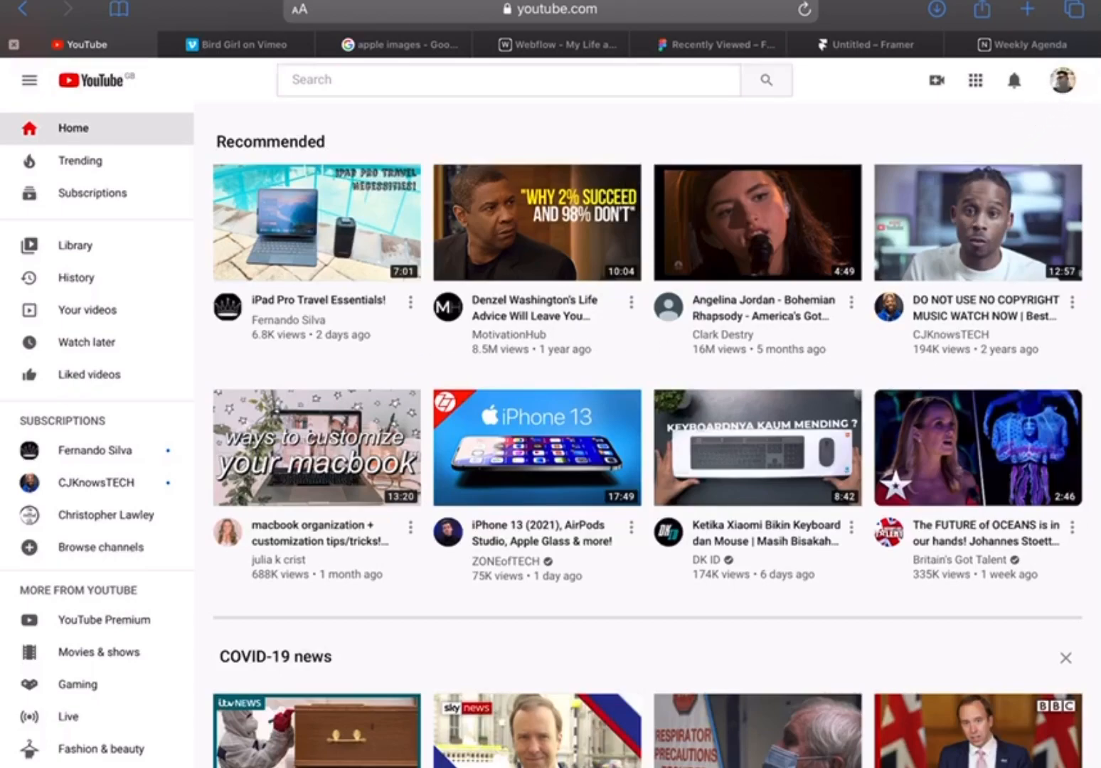
click(1061, 79)
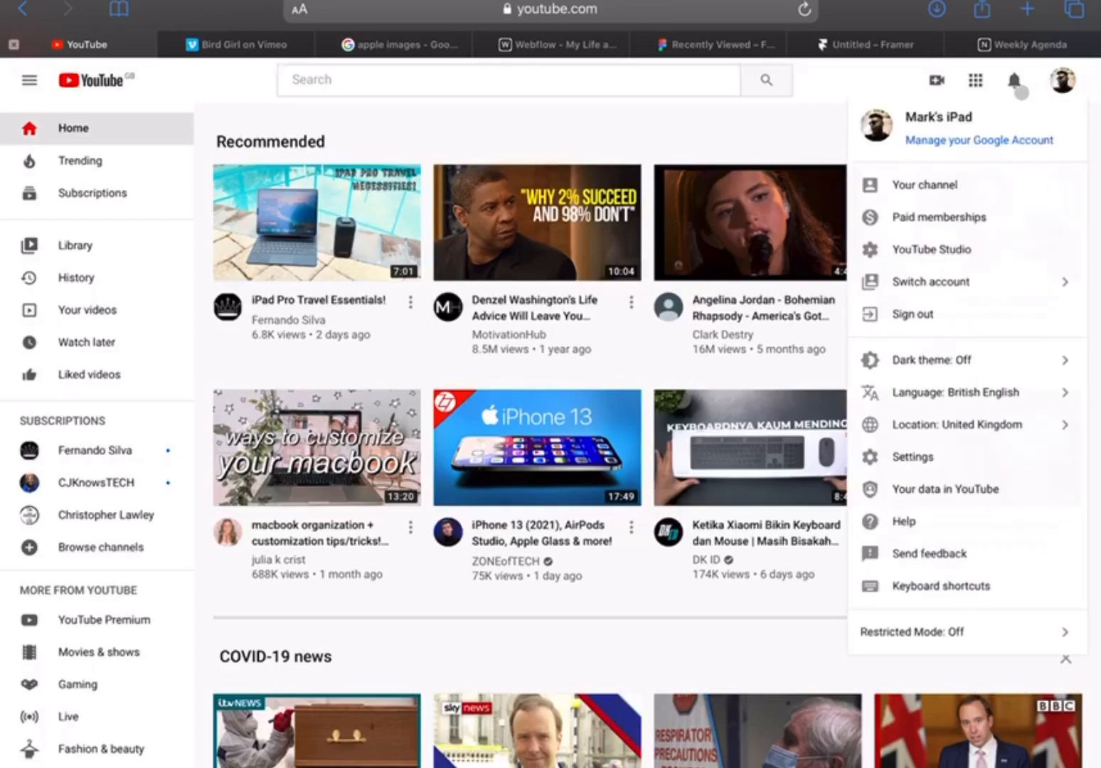
mouse_move(947, 193)
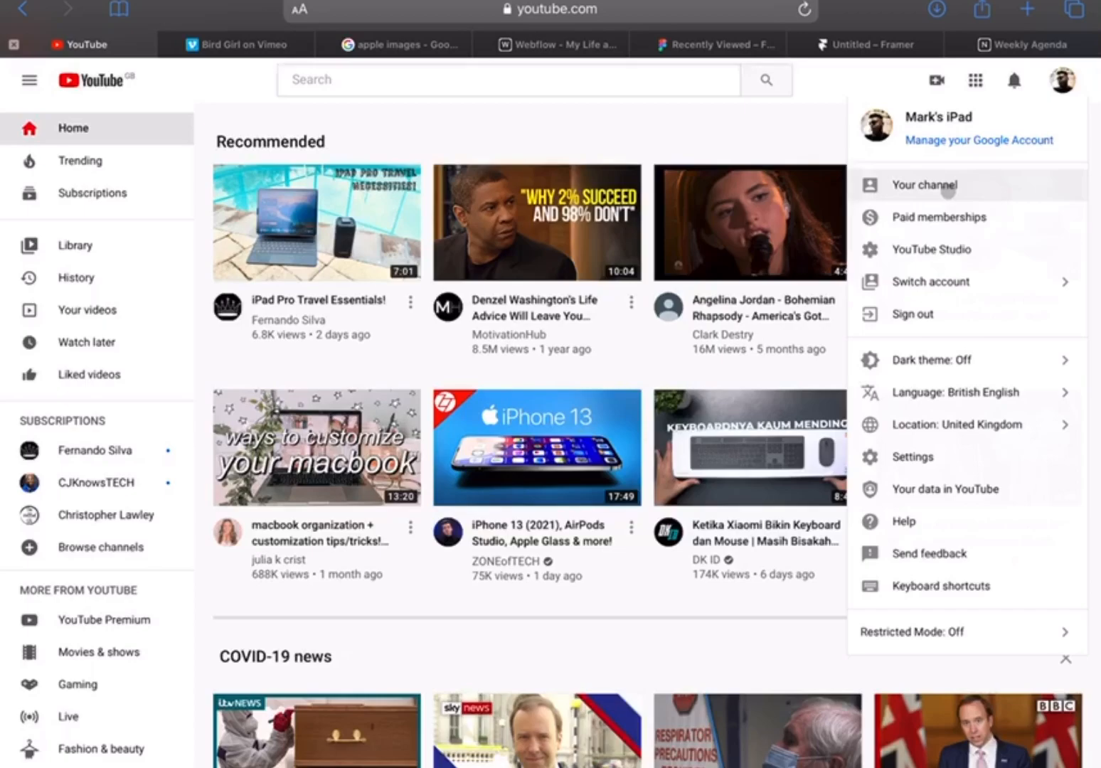
mouse_move(934, 282)
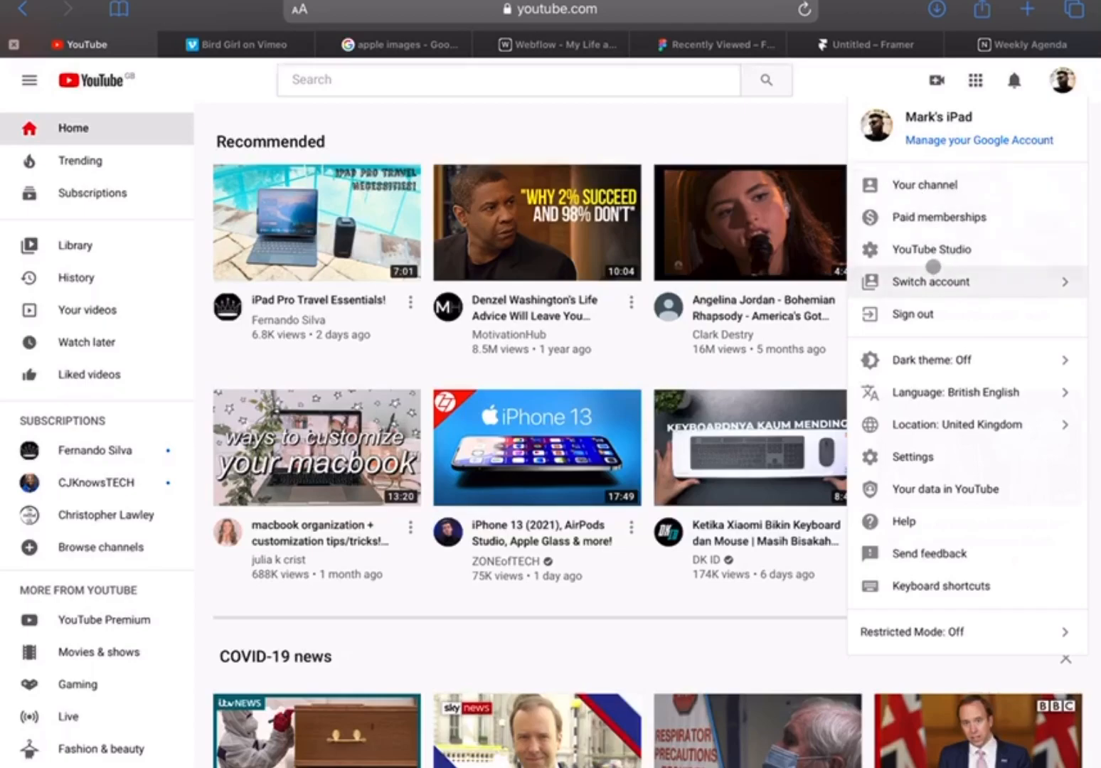
mouse_move(936, 304)
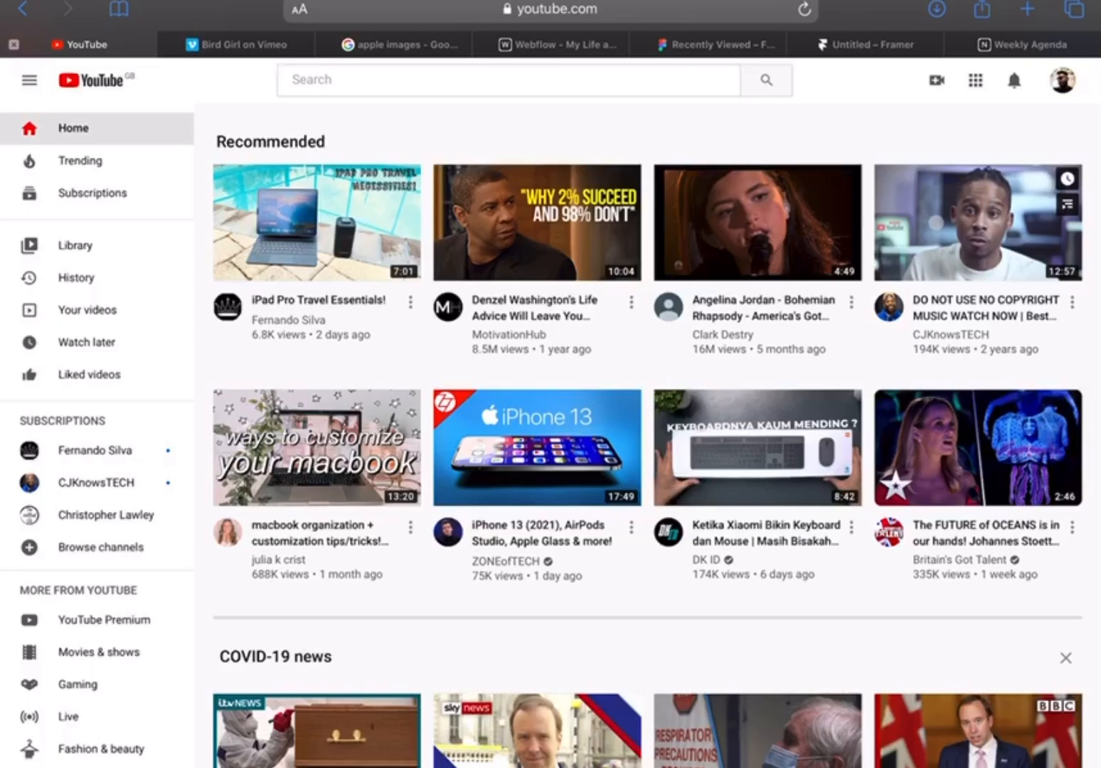
Open the 'DO NOT USE NO COPYRIGHT MUSIC WATCH NOW' video from the YouTube home feed
click(978, 221)
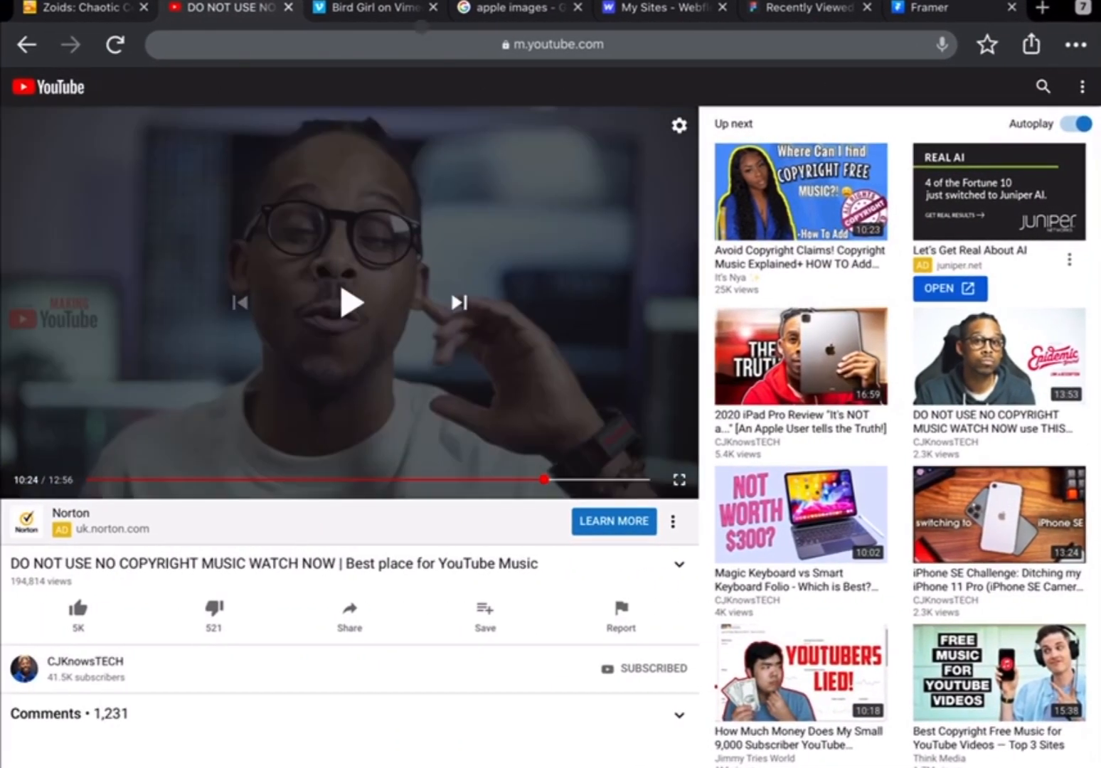
Switch to the 'Bird Girl on Vimeo' tab, play the animation, then return to the YouTube video
click(373, 9)
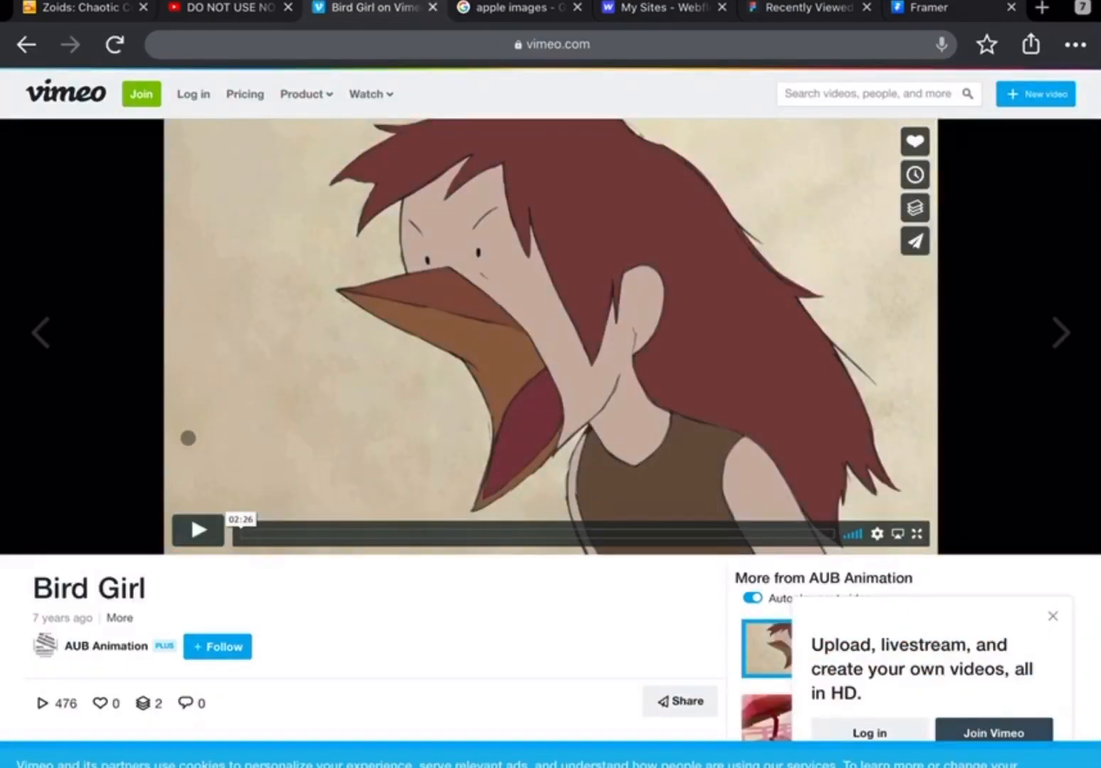
click(196, 529)
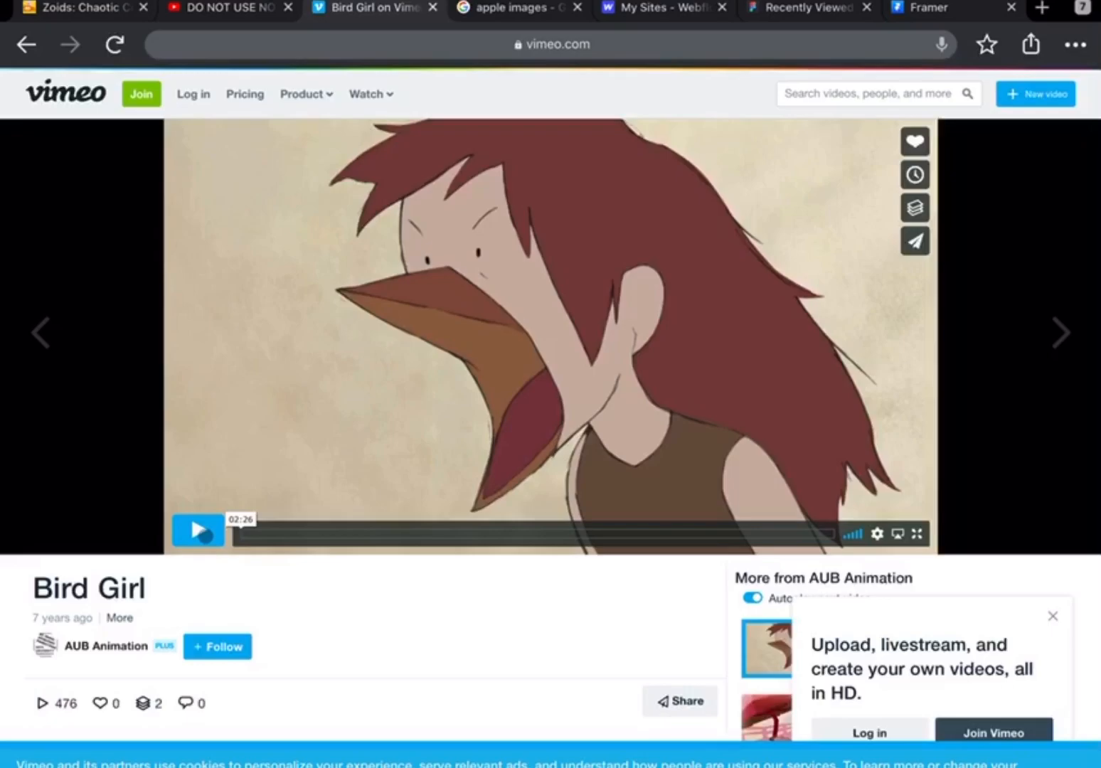
click(197, 530)
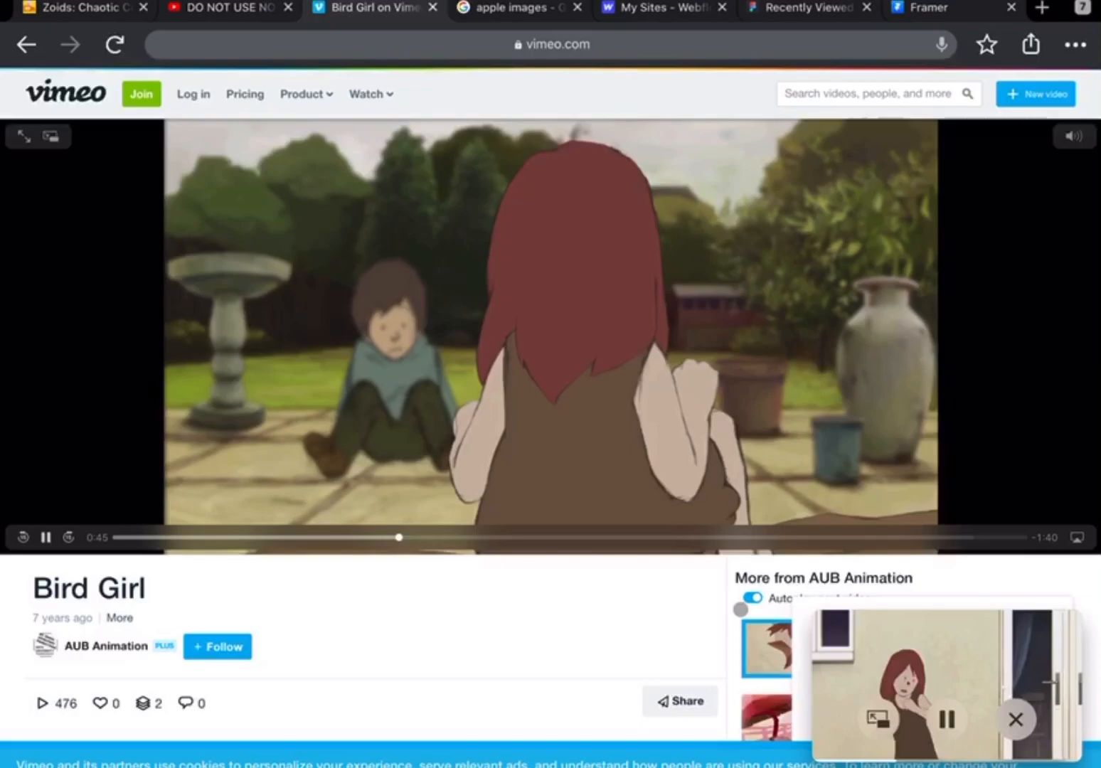
click(301, 94)
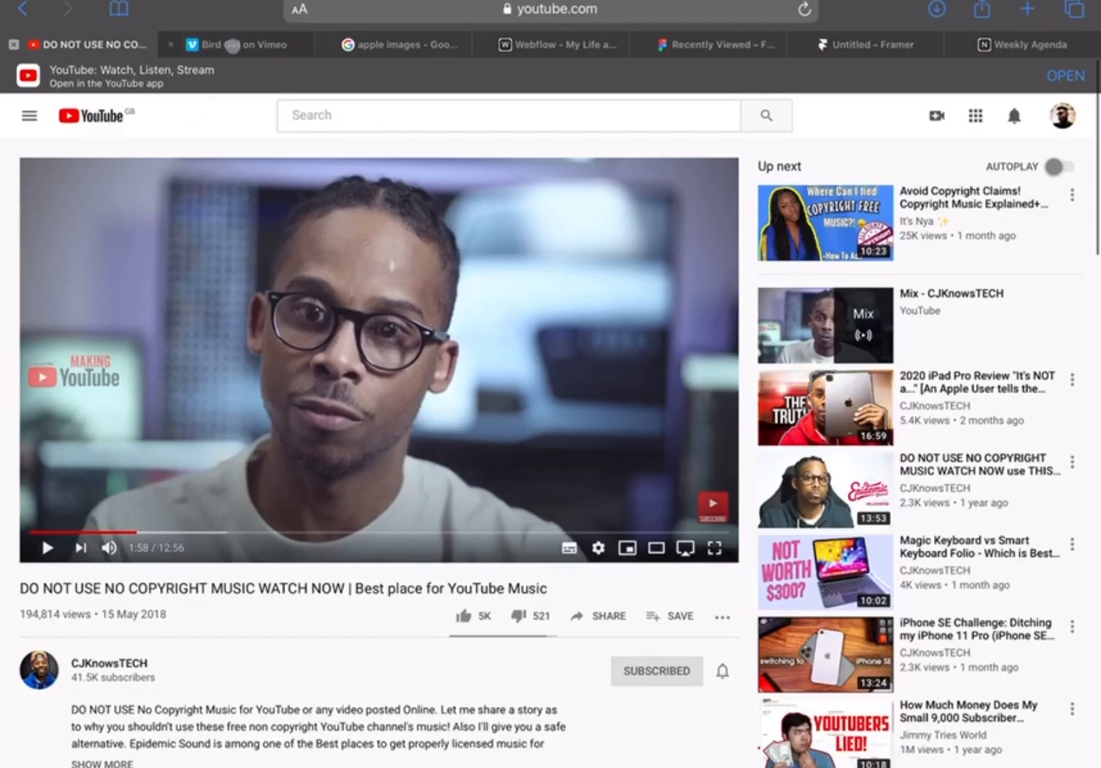
Switch to the 'Bird Girl on Vimeo' tab in Safari, play the animation, then move to the Google Images tab
click(239, 44)
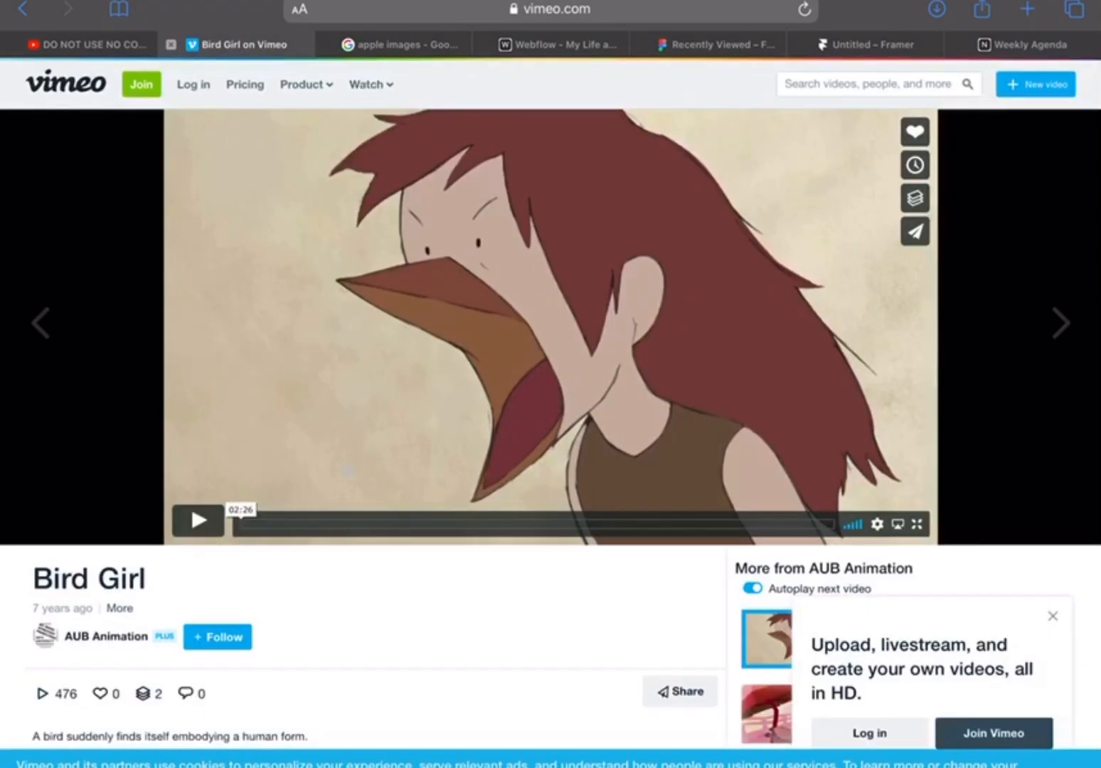
click(197, 521)
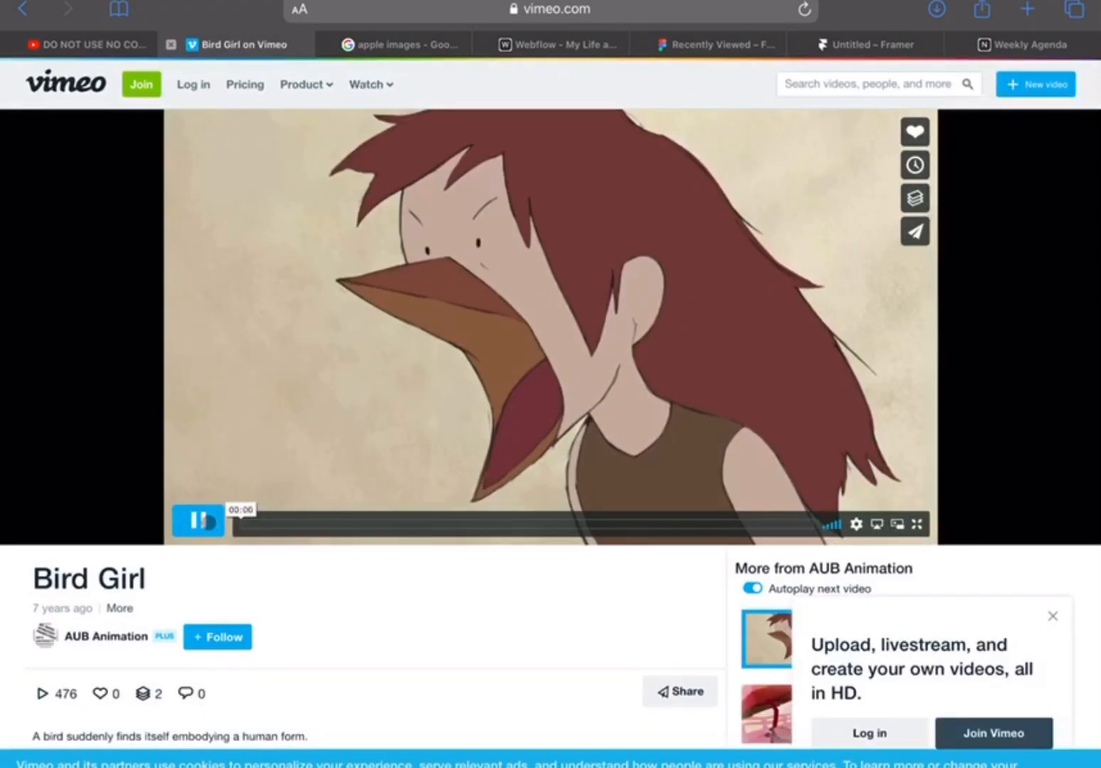
click(198, 520)
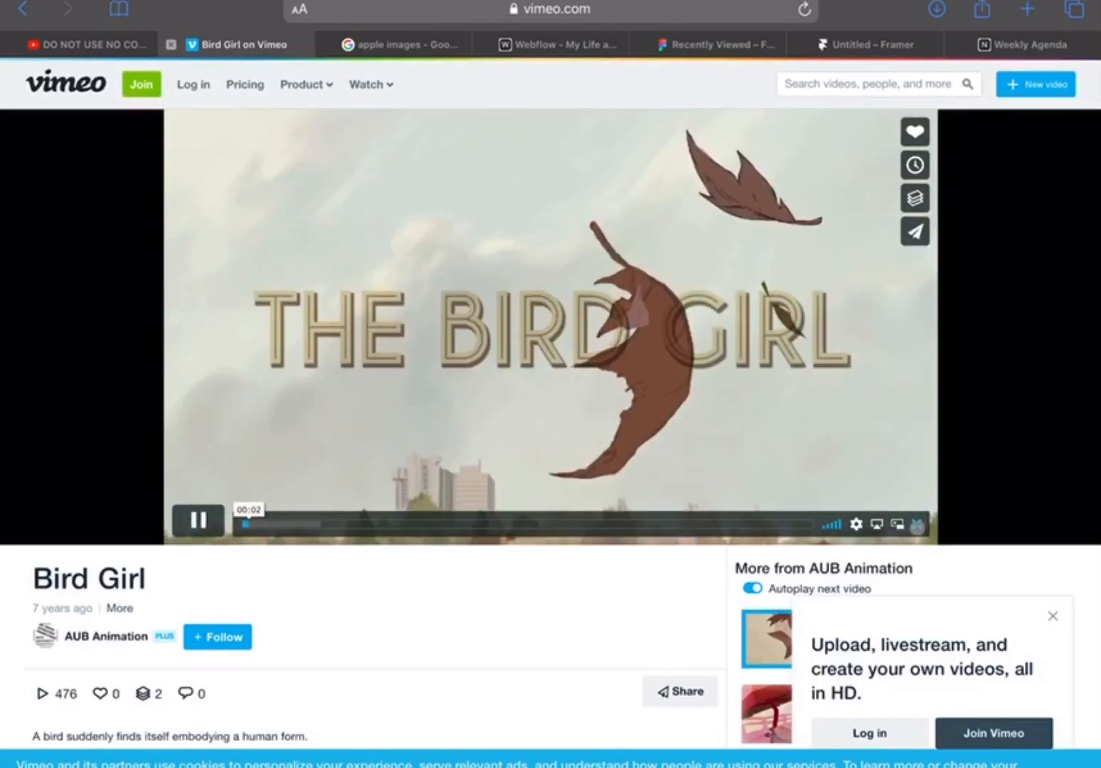
click(898, 525)
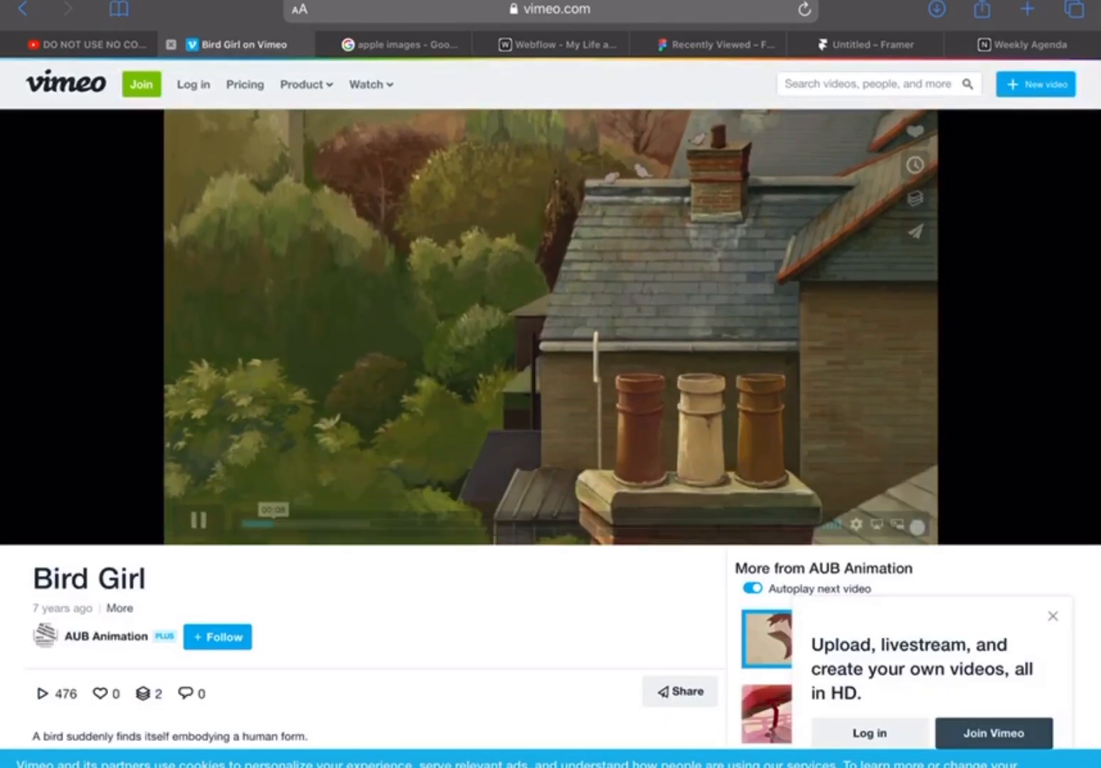
click(890, 524)
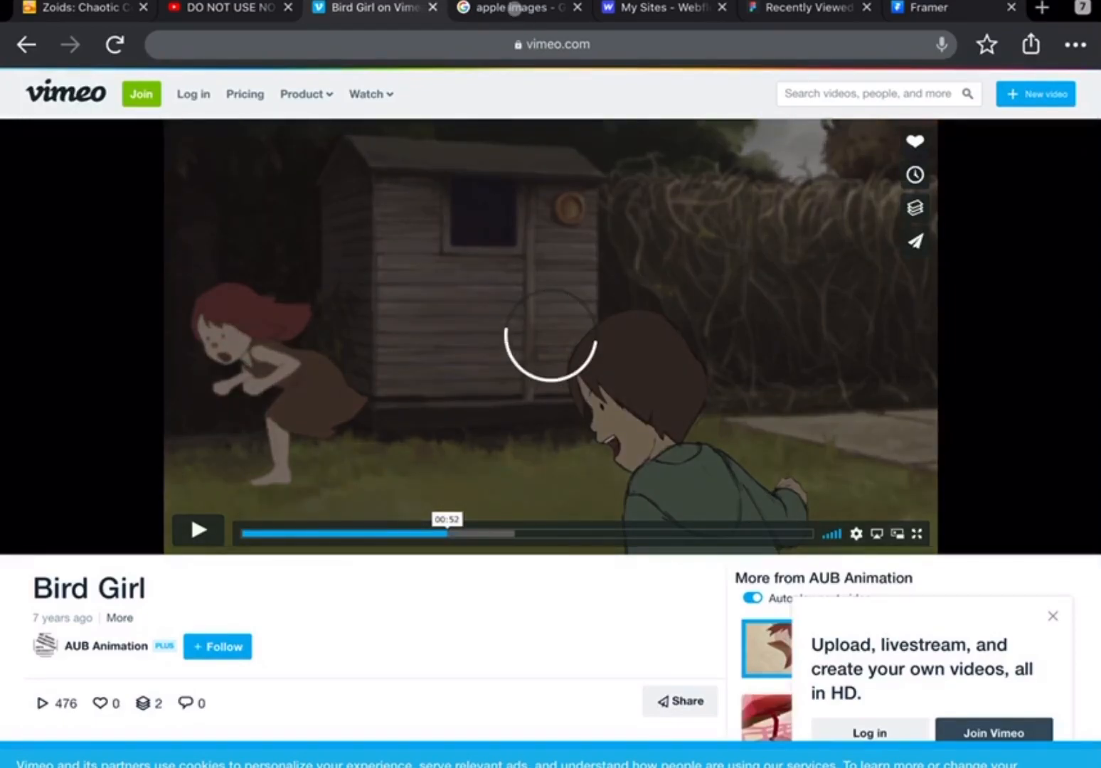
click(518, 9)
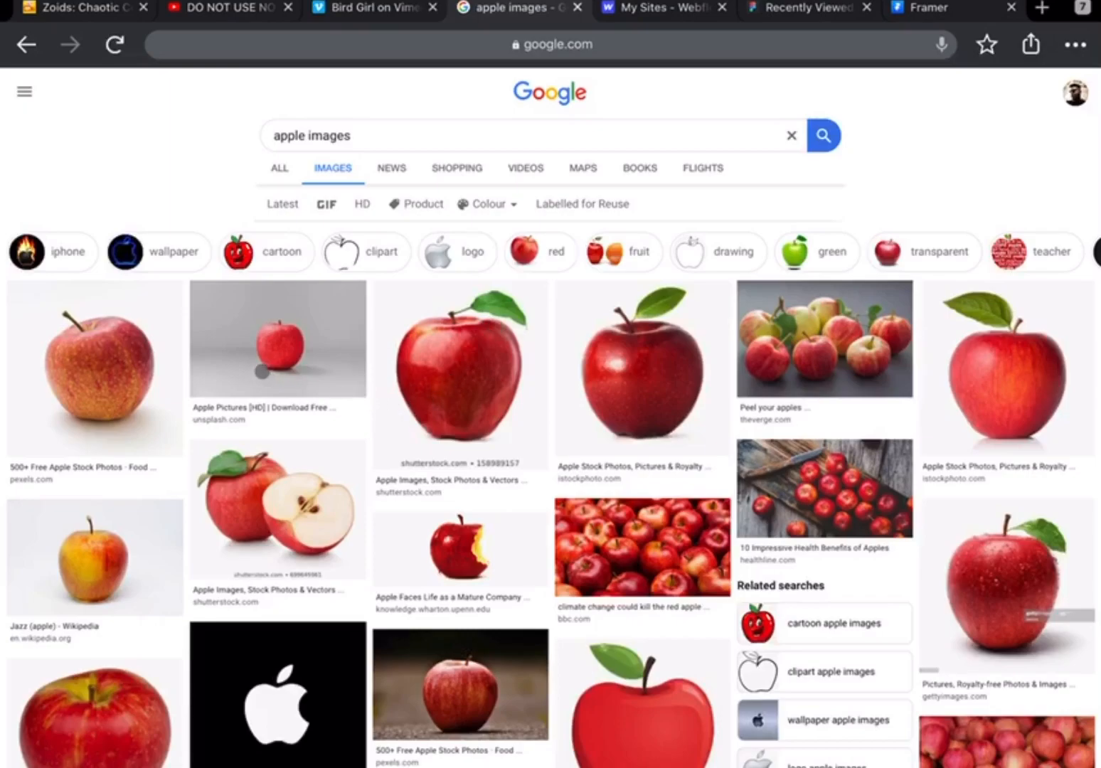
Preview the Unsplash red apple photo, view its share sheet for a save option, and dismiss it
click(278, 339)
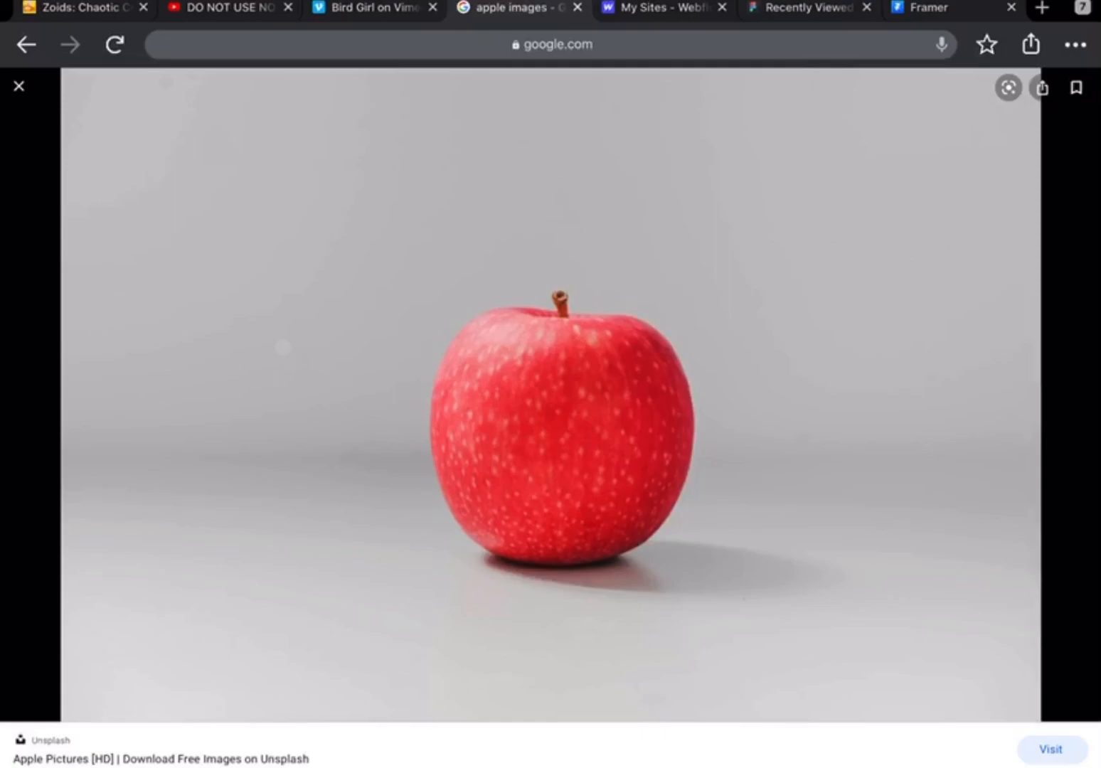
scroll(down, 3)
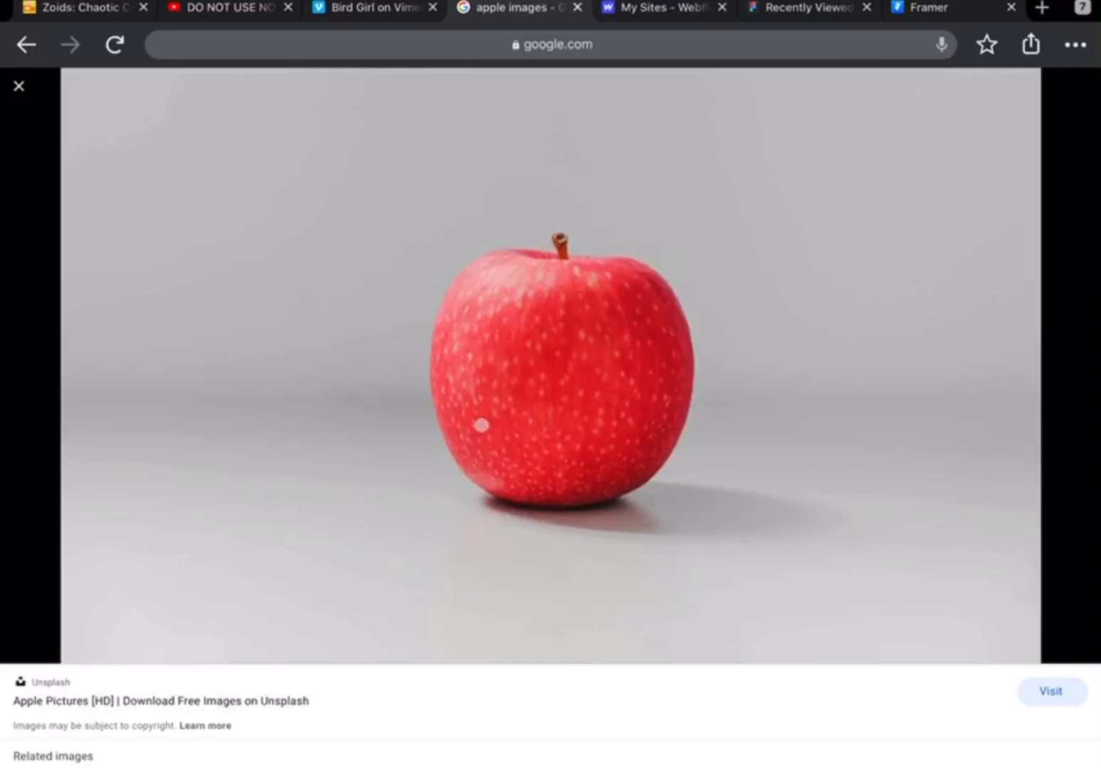
scroll(down, 3)
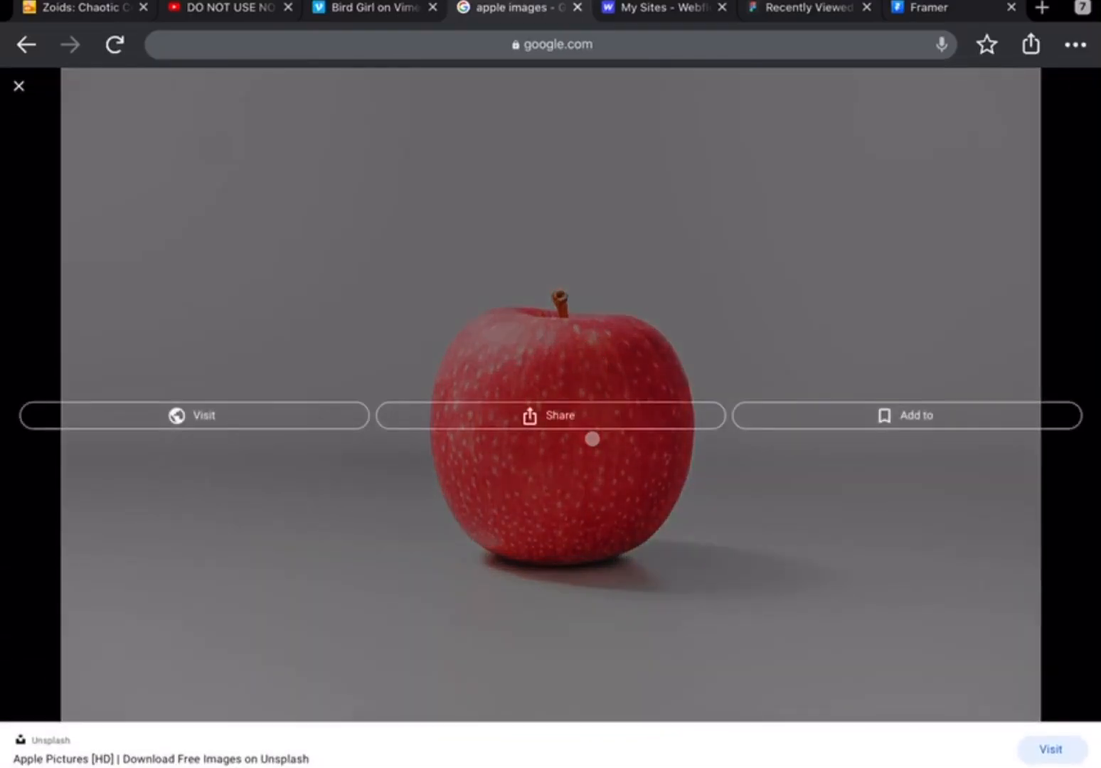
mouse_move(527, 526)
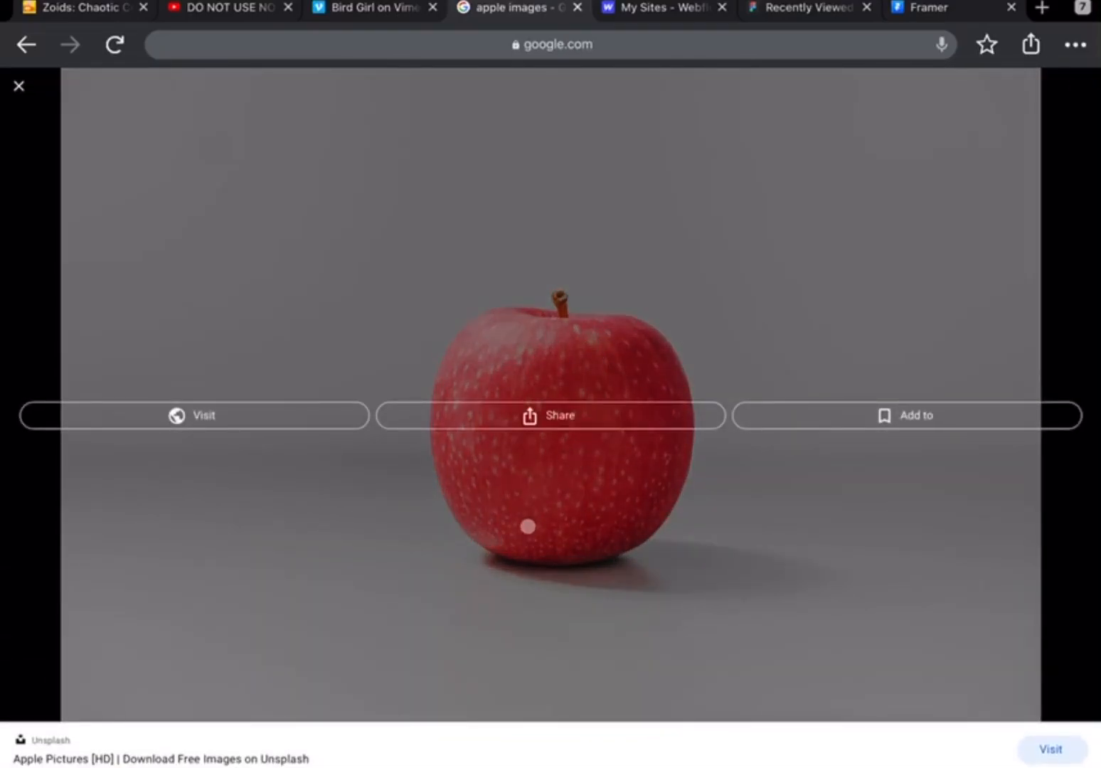
scroll(down, 3)
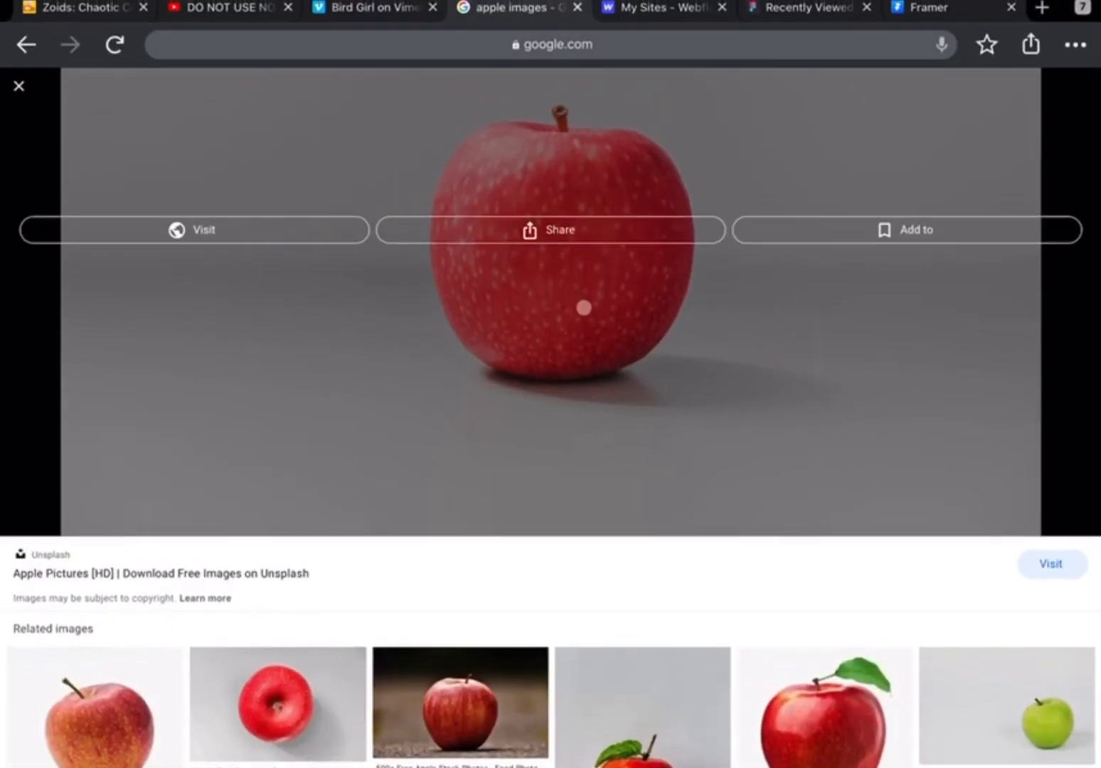
click(549, 229)
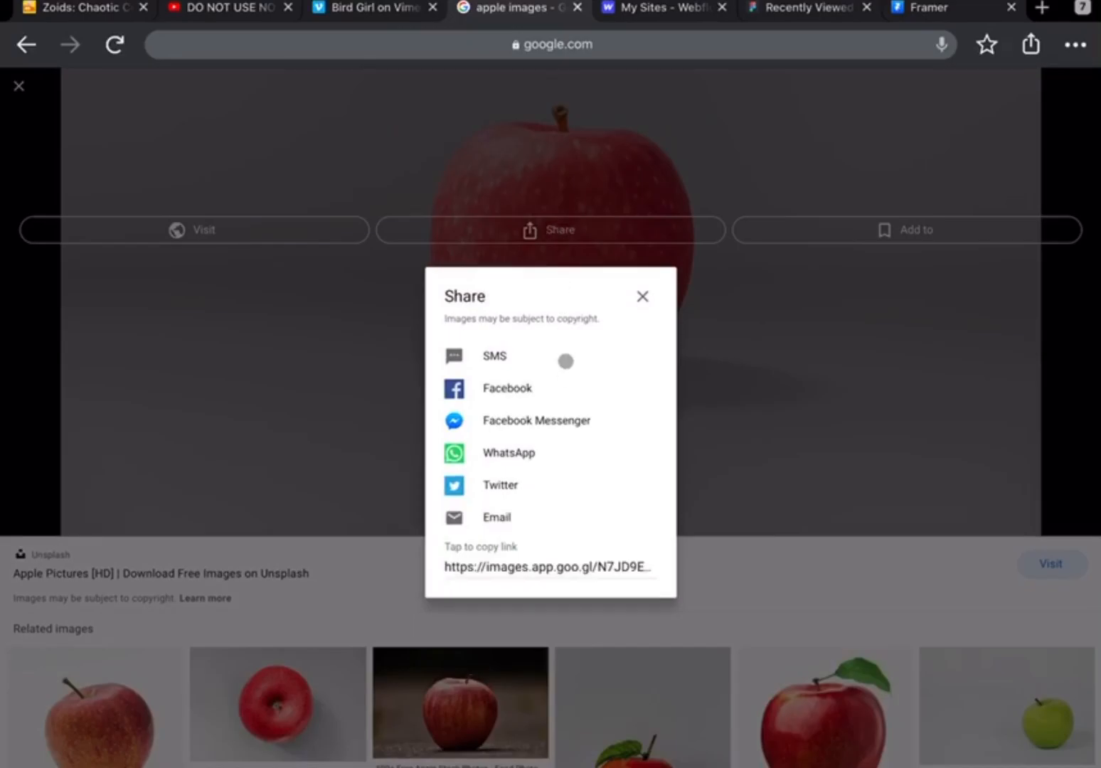
click(641, 295)
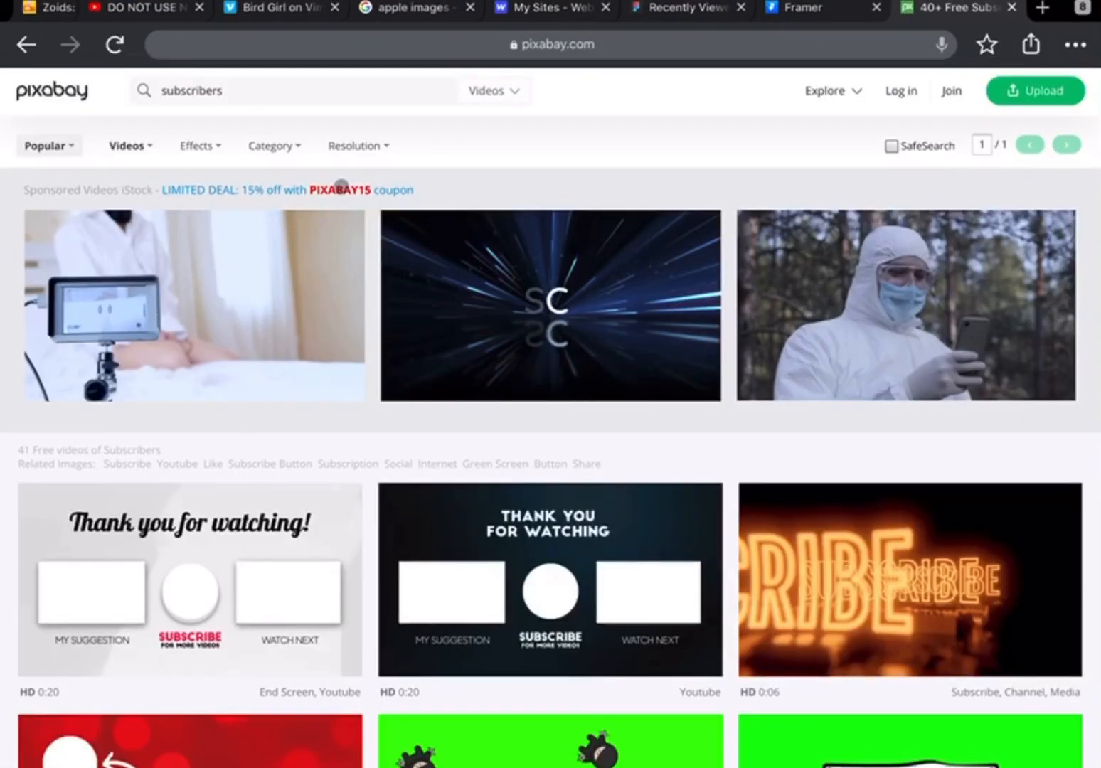
Open the green-screen Subscribed clip on Pixabay and attempt its Free Download, reaching only the author-thanks prompt
scroll(down, 3)
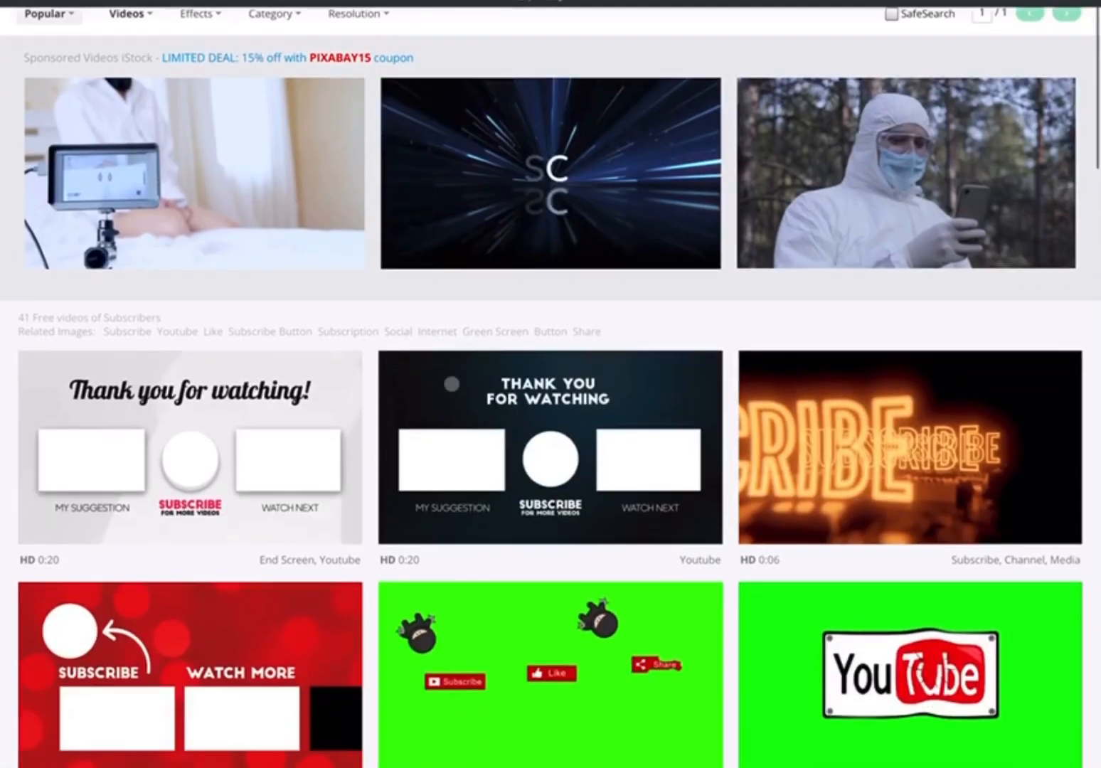
scroll(down, 3)
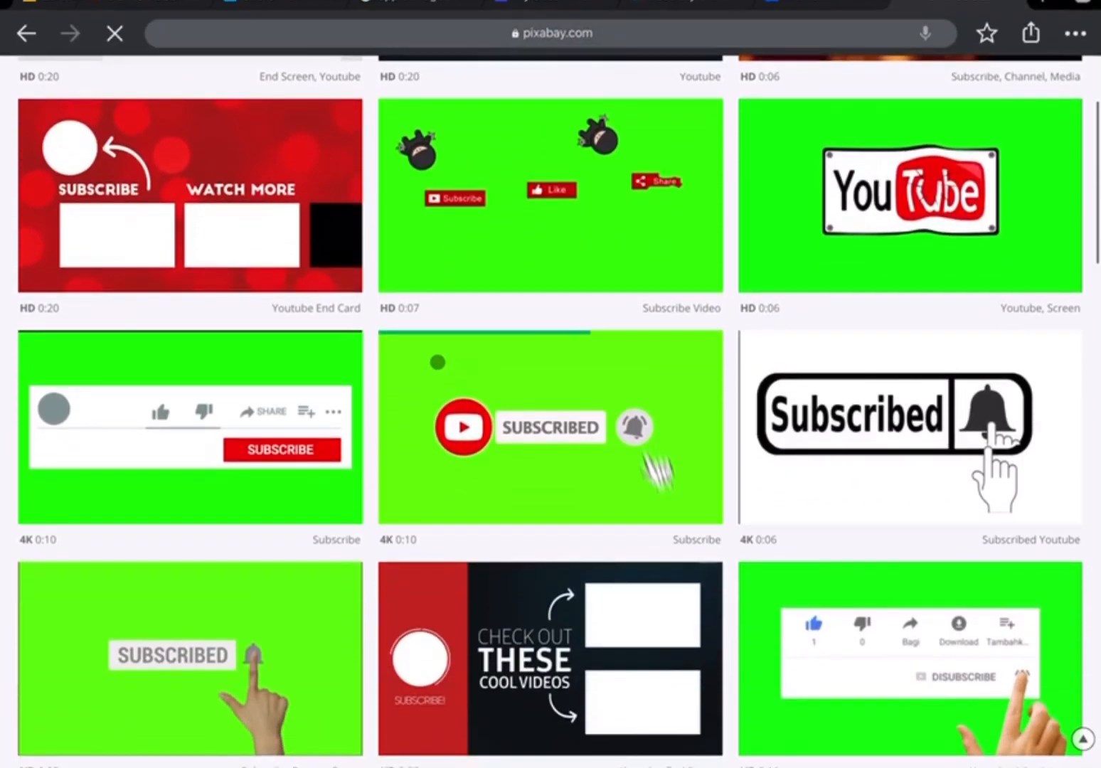
click(549, 426)
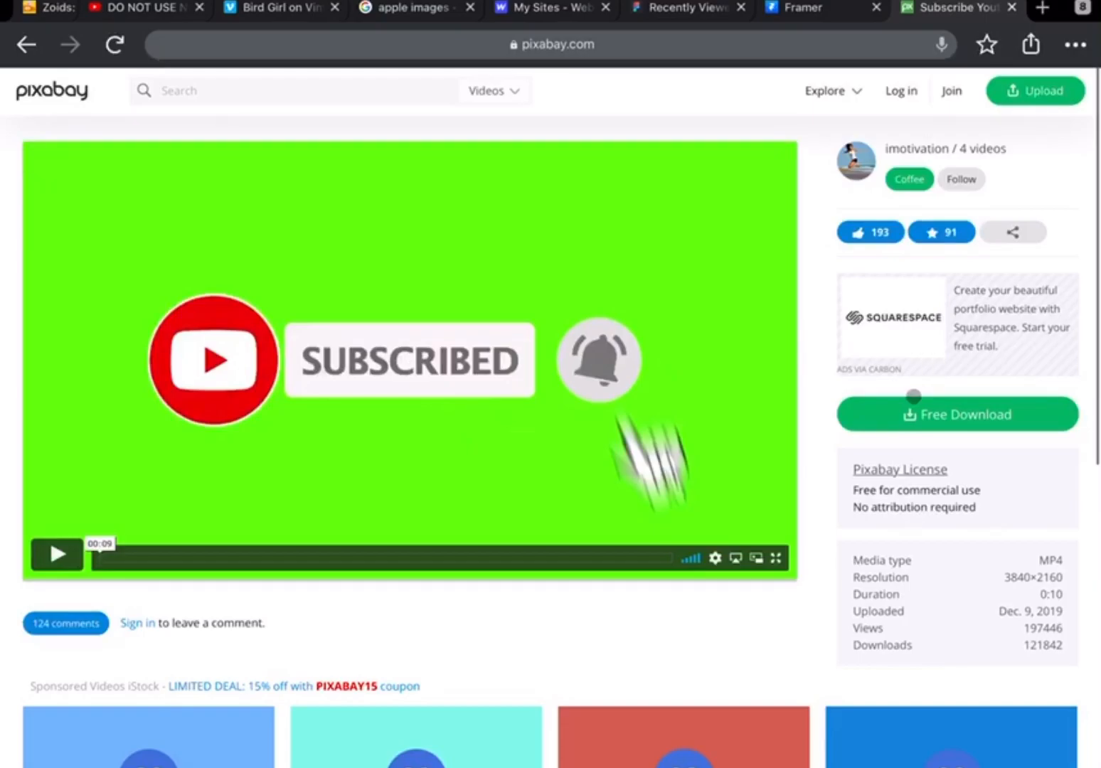
click(956, 414)
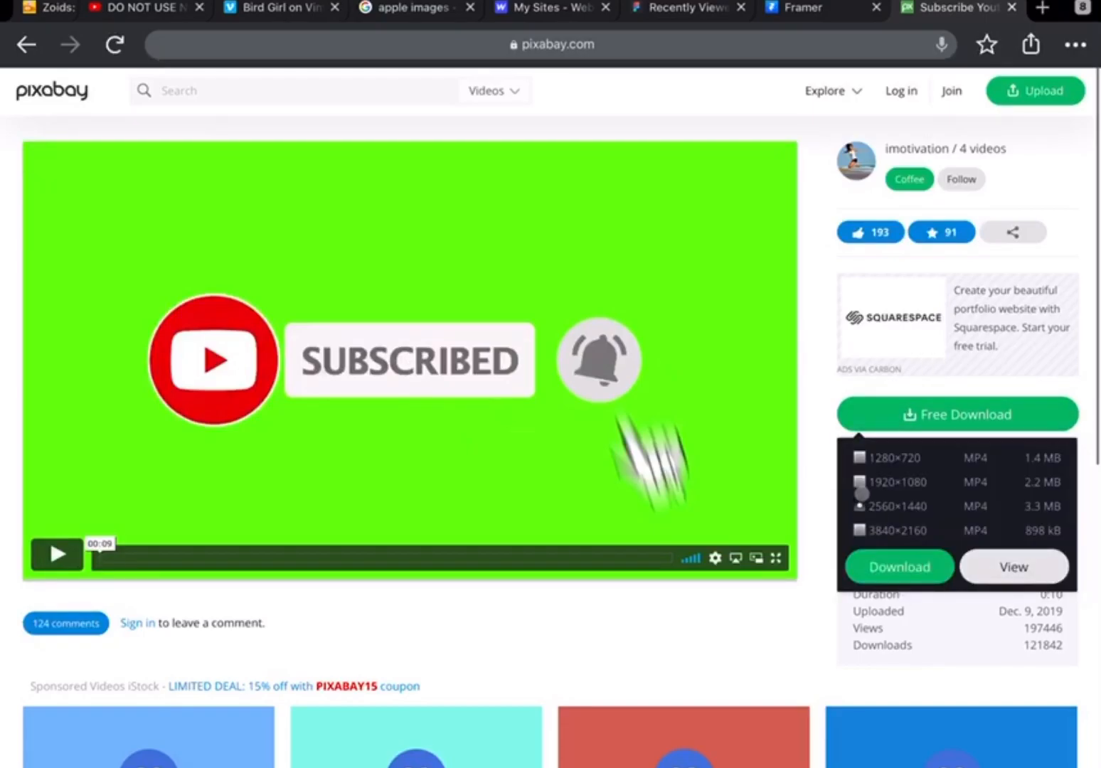
click(899, 566)
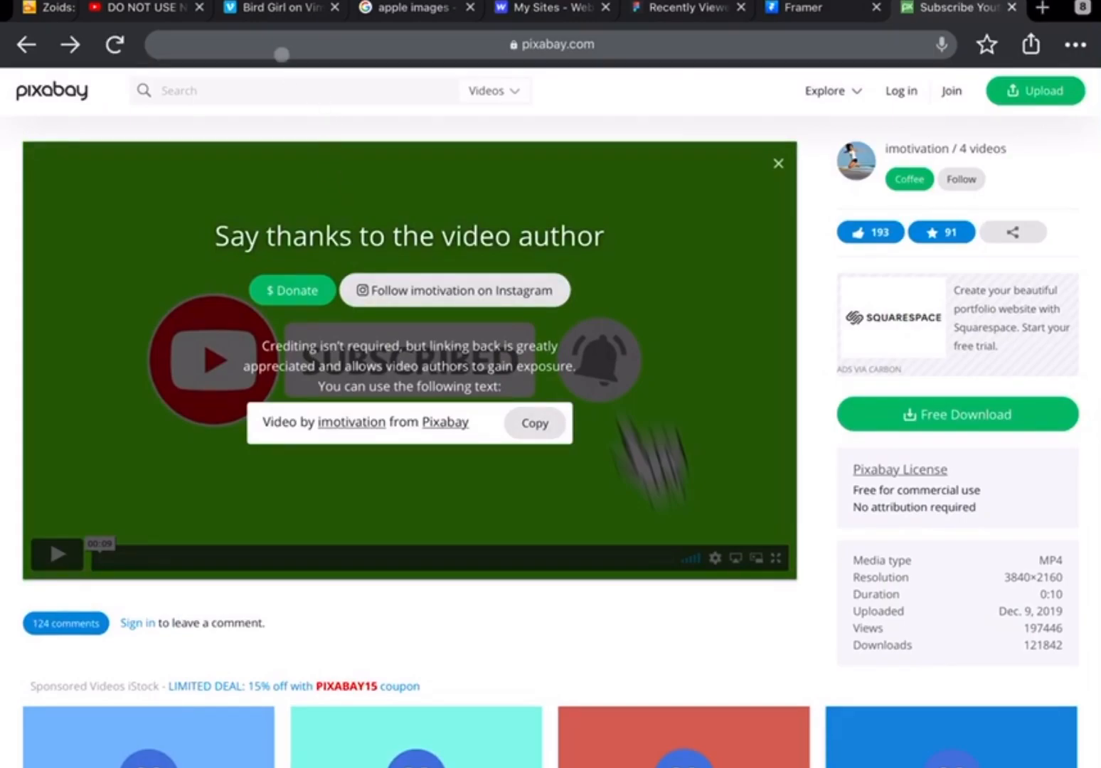
click(552, 44)
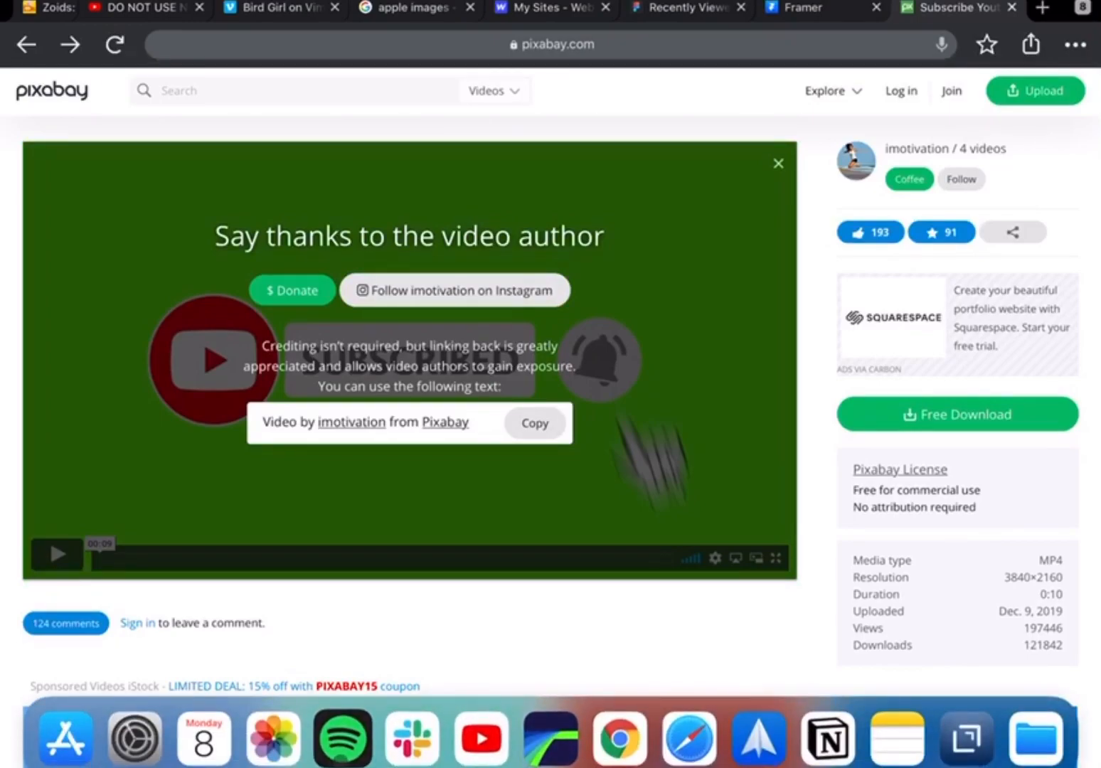
In Safari, preview the Unsplash red apple photo and long-press it to reveal Add to Photos, then dismiss
click(282, 7)
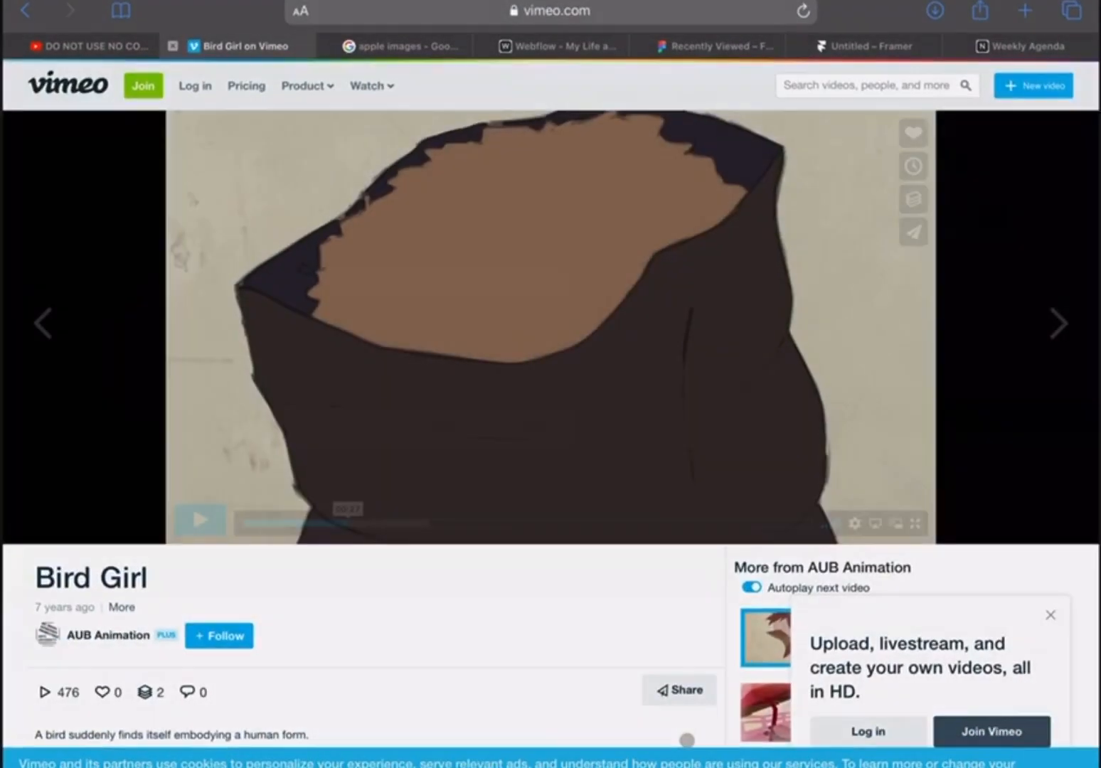
click(395, 45)
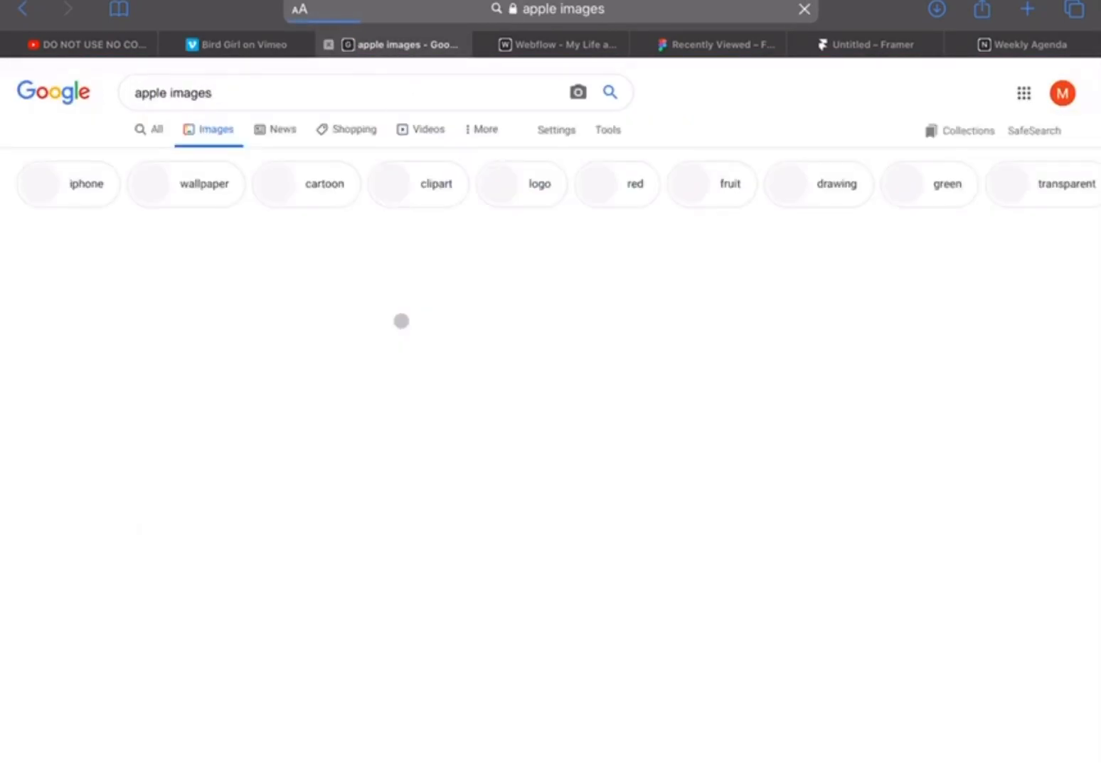
click(97, 130)
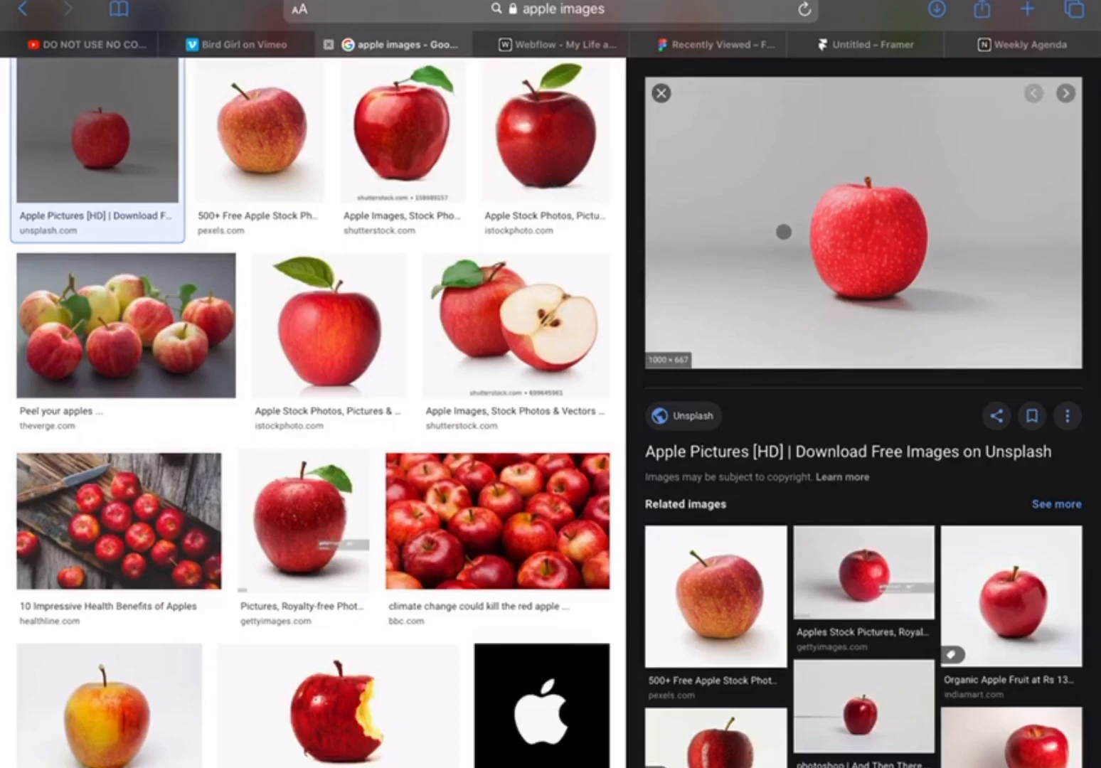
right_click(854, 235)
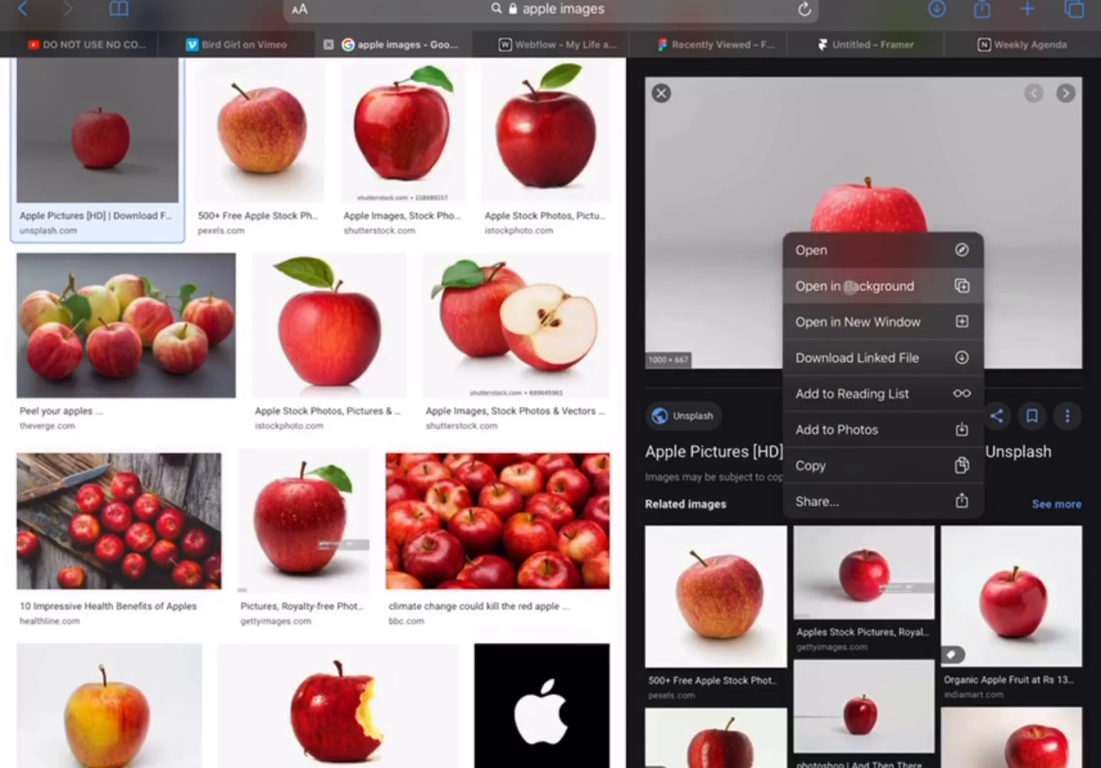
mouse_move(877, 322)
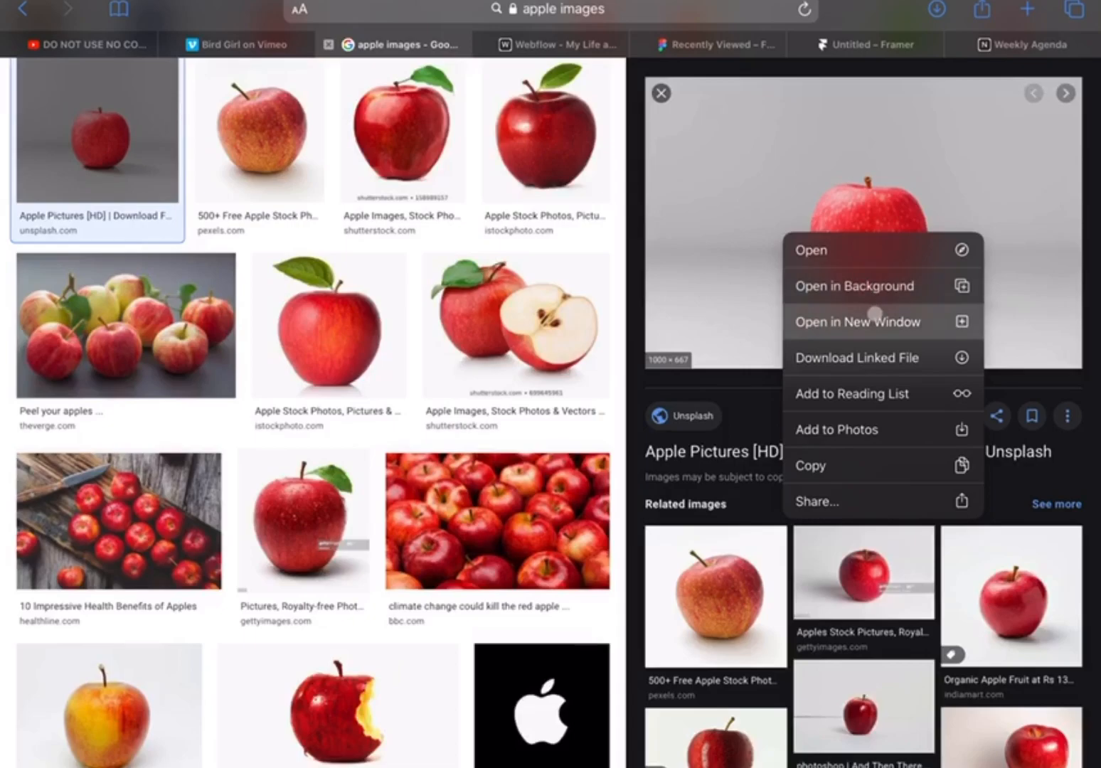
mouse_move(882, 430)
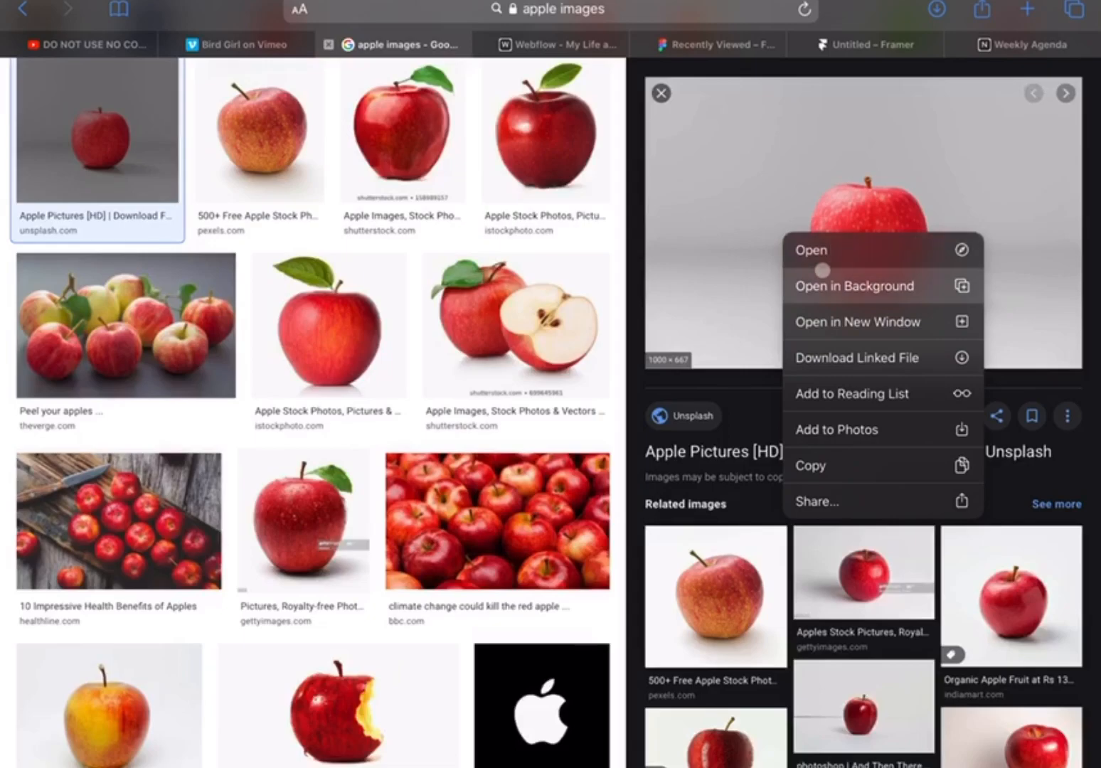
click(708, 197)
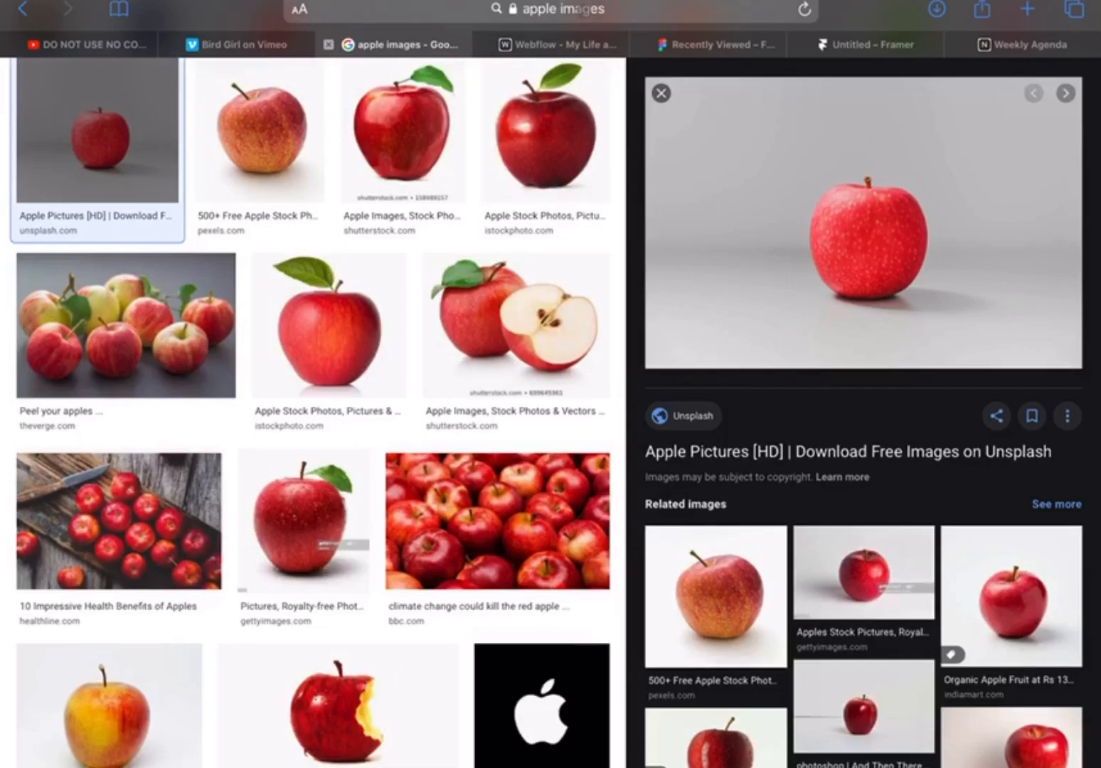
On the Pixabay tab in Safari, start the Subscribed clip's Free Download and check the Downloads indicator
click(548, 8)
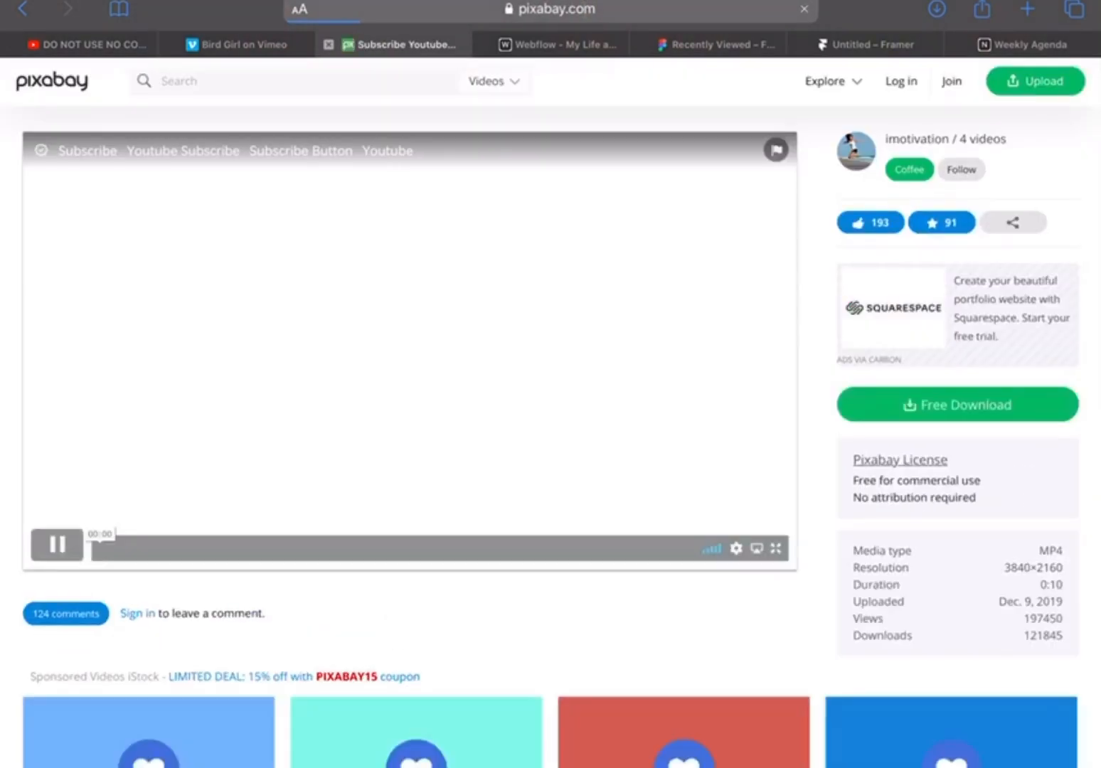
click(956, 404)
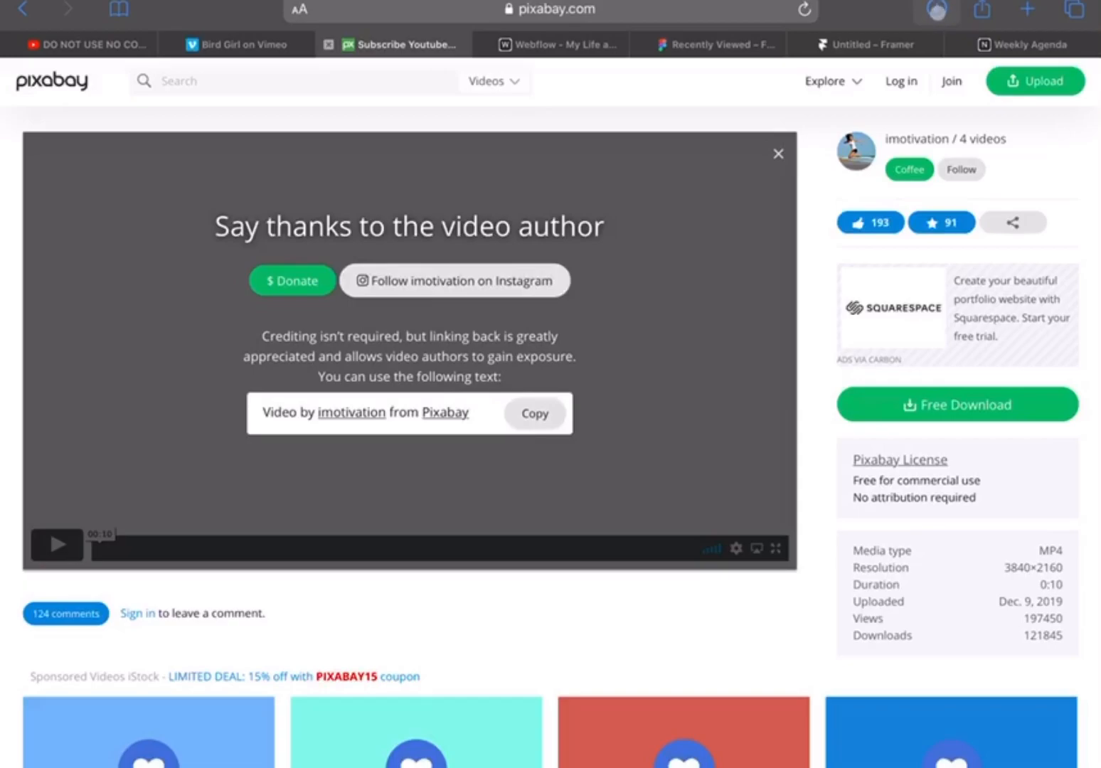
click(936, 10)
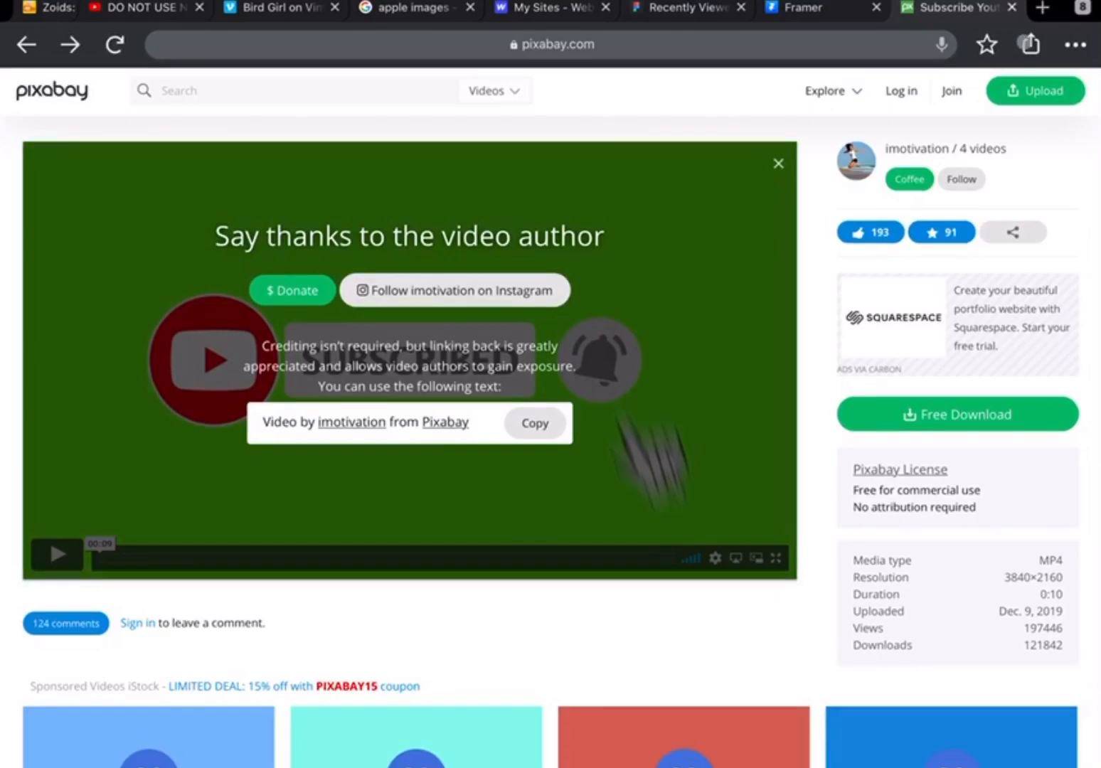
Bring up Chrome's ⋯ browser menu over the Pixabay clip page to look for downloads
click(1075, 44)
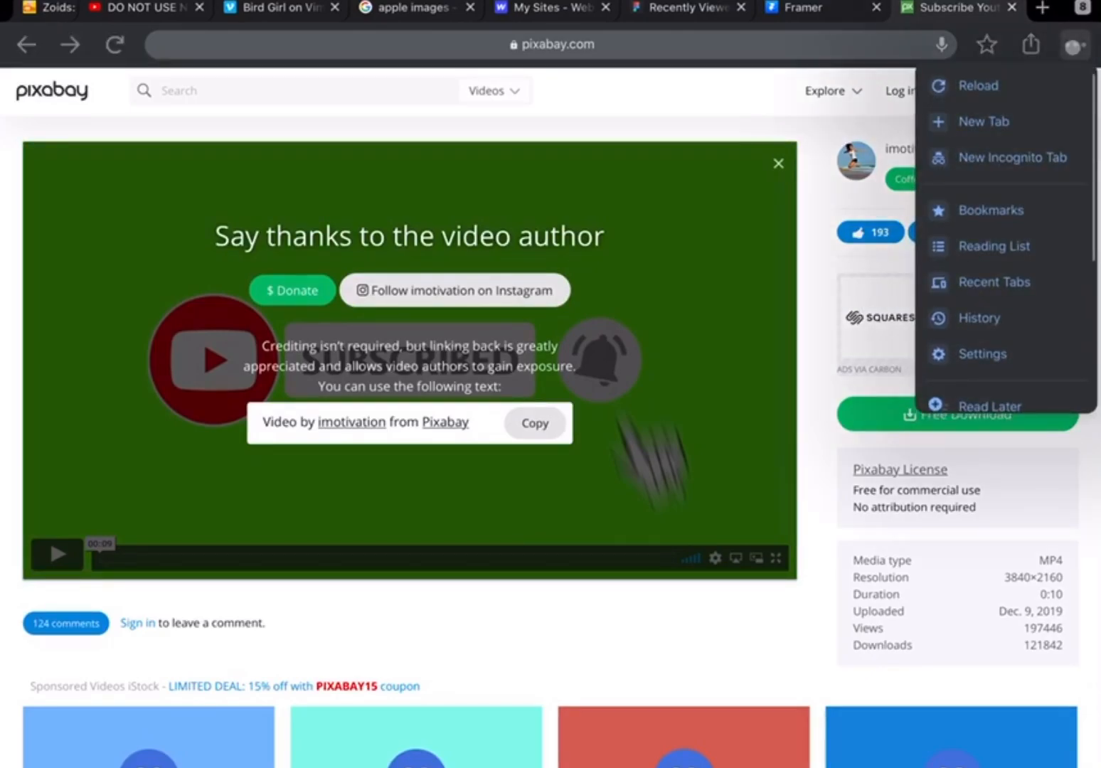